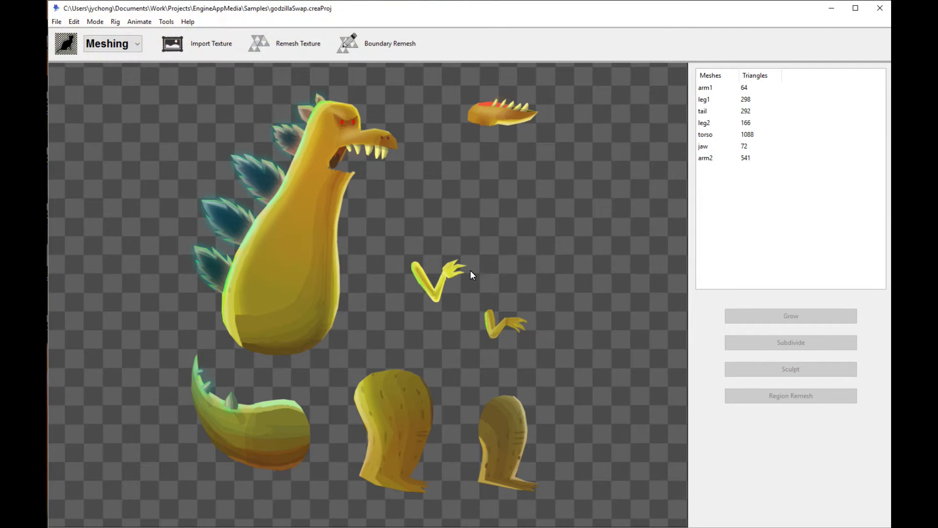
Select the leg1 mesh and switch Creature from mesh editing to Animate mode.
left_click(504, 113)
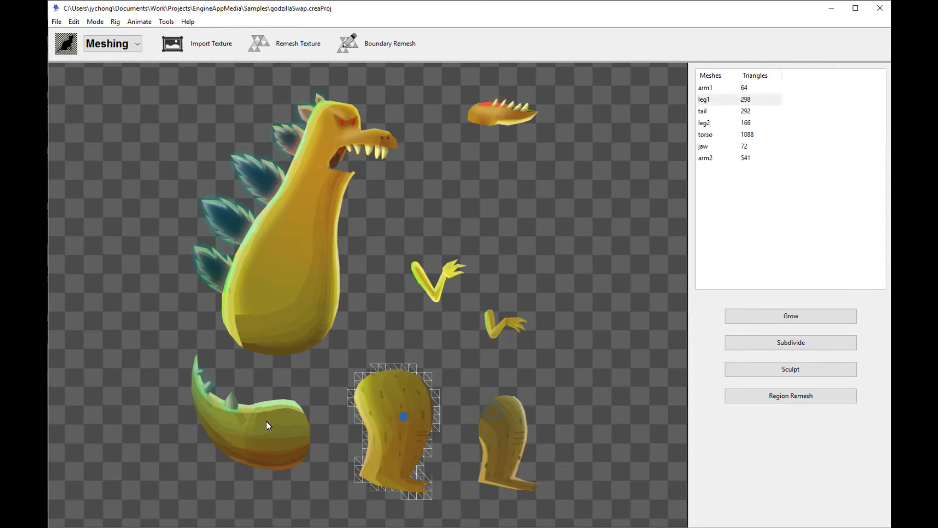
left_click(112, 43)
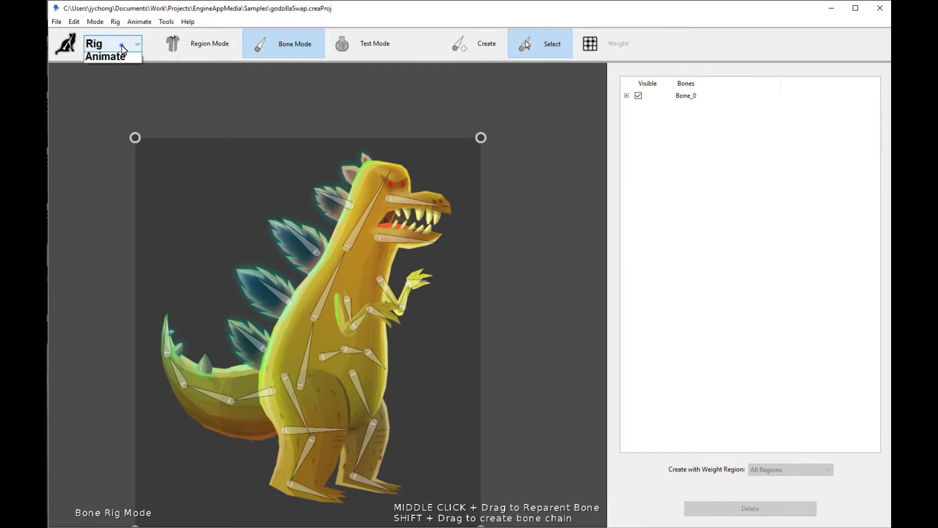
left_click(111, 43)
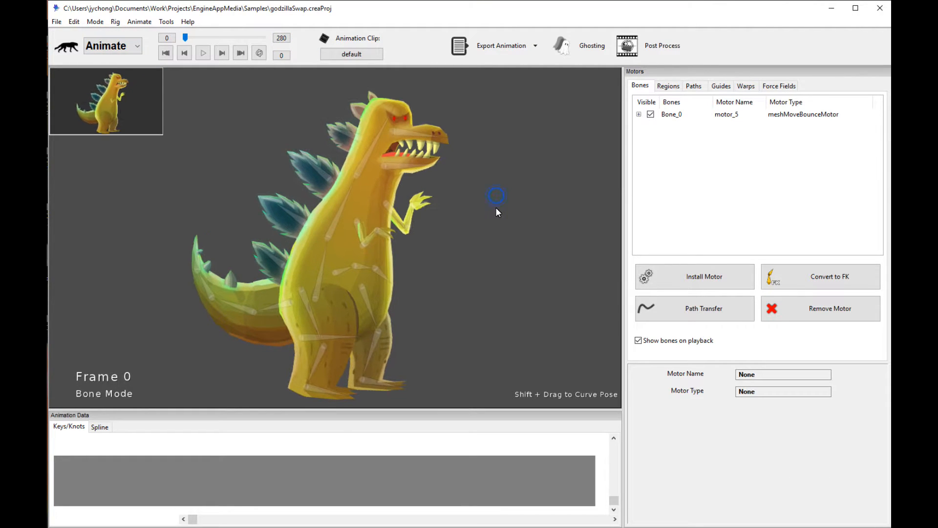
Show the creature's mesh regions in the Motors panel's Regions tab.
left_click(667, 85)
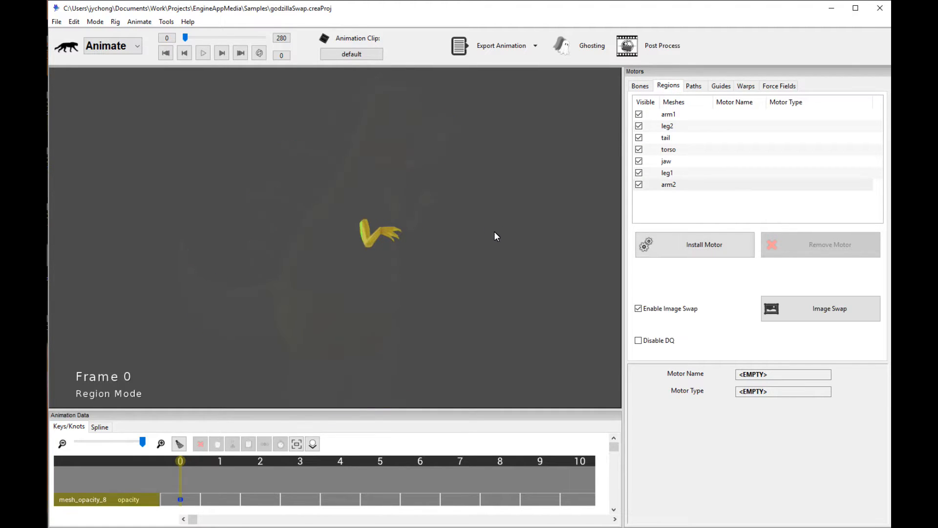
mouse_move(470, 237)
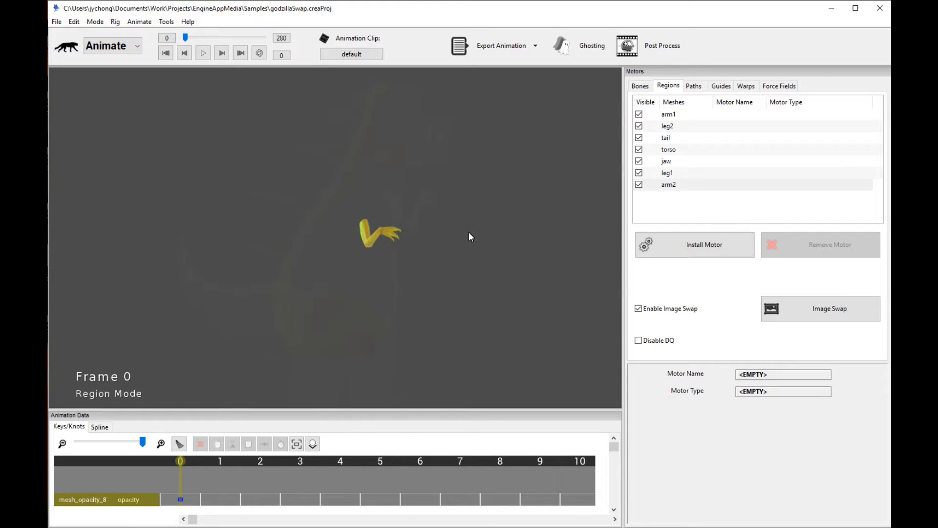
mouse_move(515, 236)
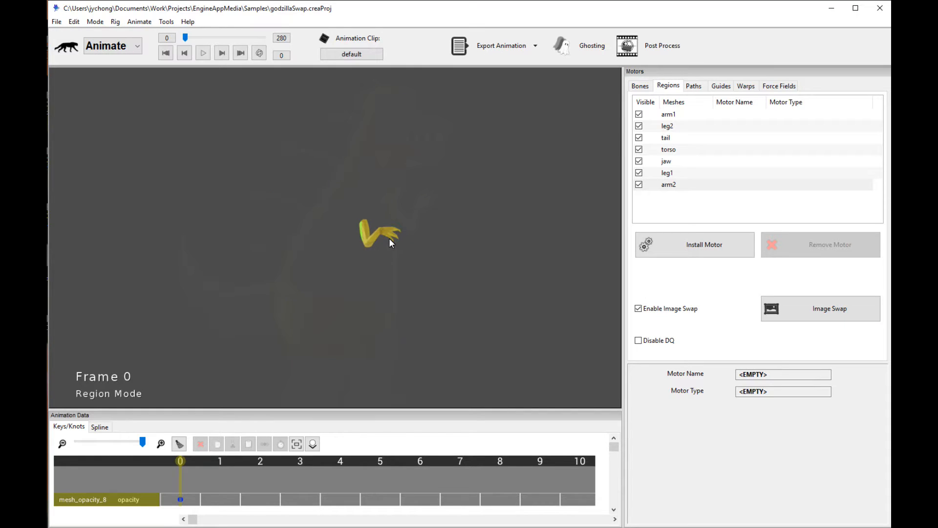
mouse_move(409, 249)
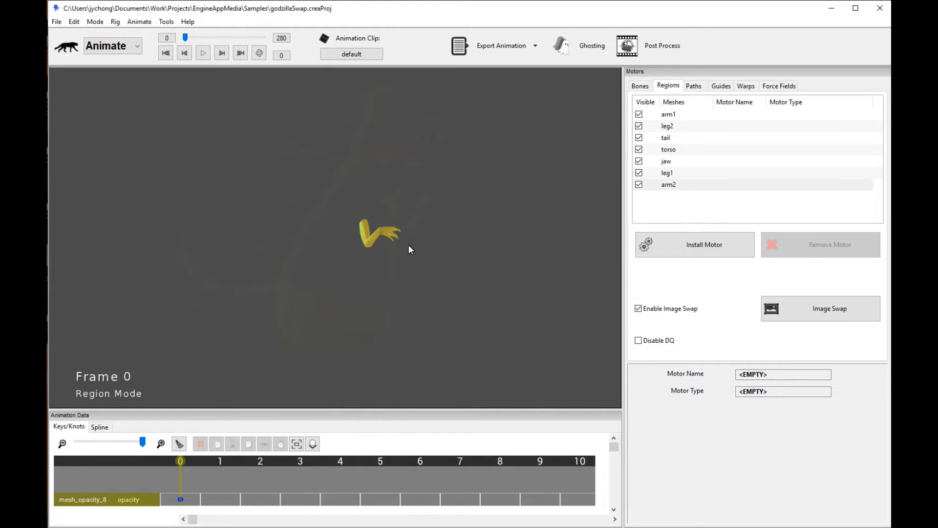
mouse_move(373, 217)
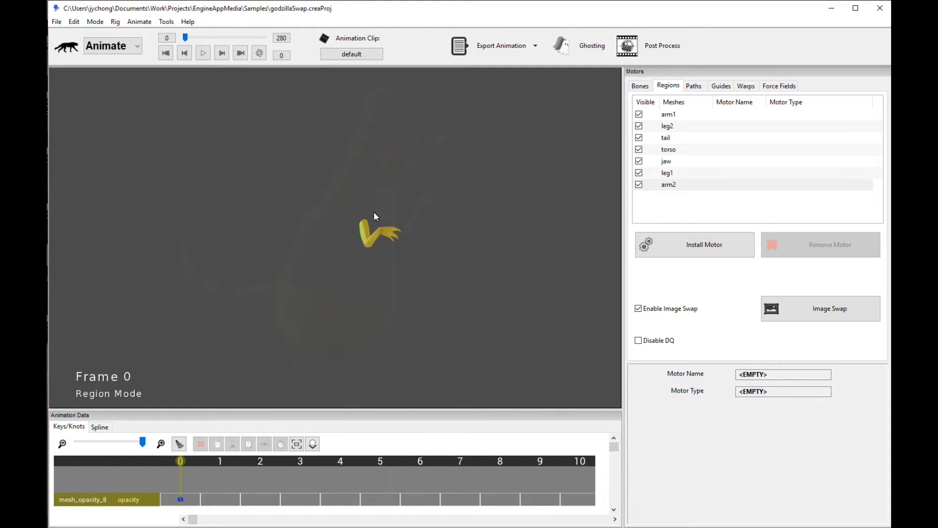
mouse_move(398, 223)
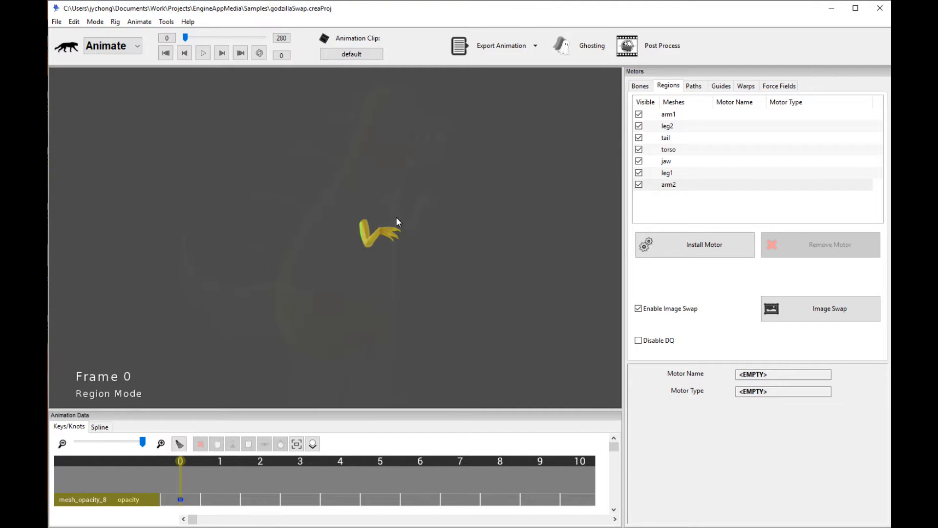
mouse_move(386, 260)
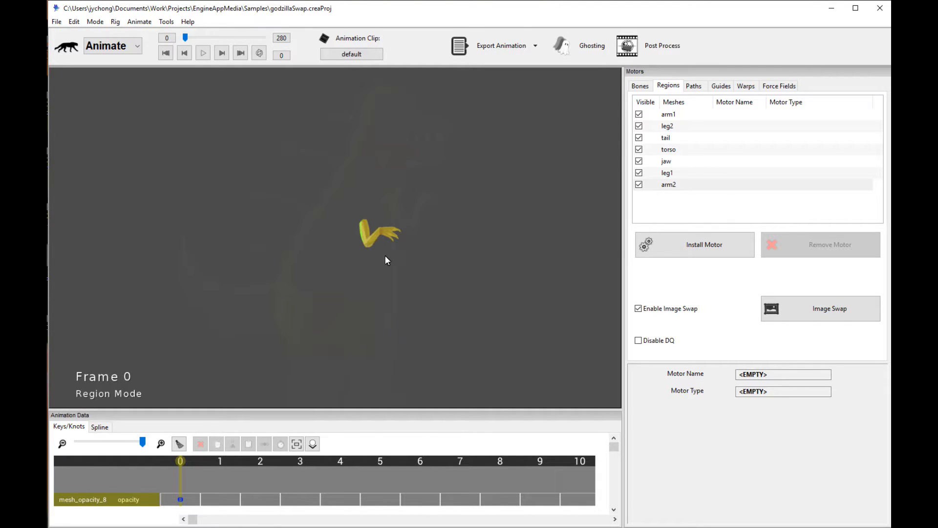
mouse_move(499, 242)
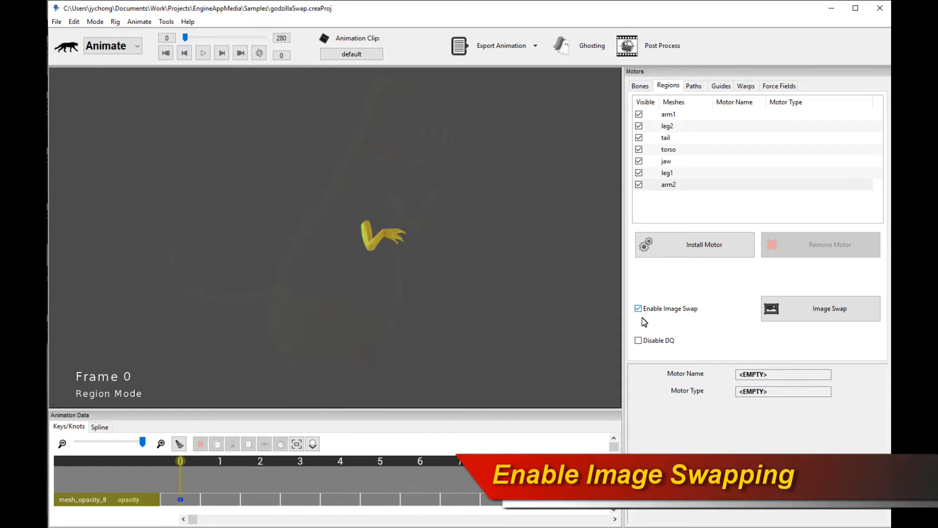
mouse_move(682, 295)
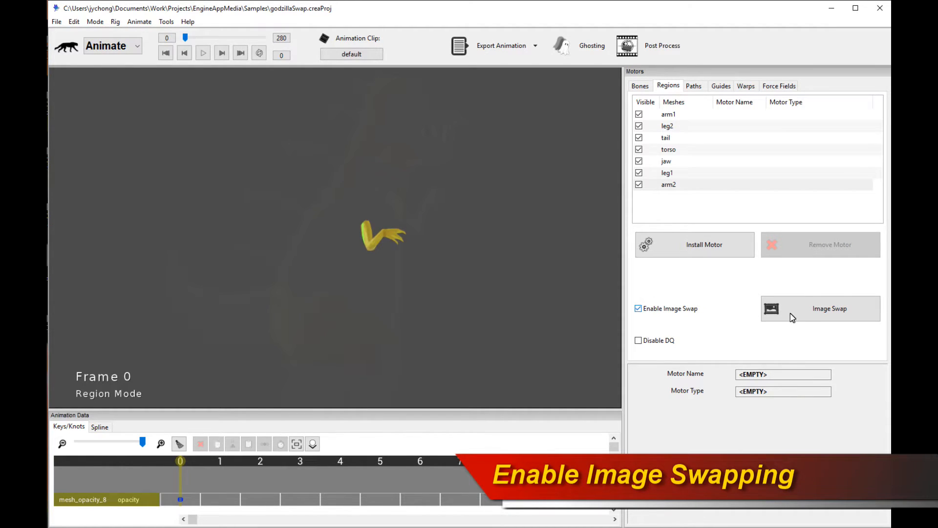
left_click(829, 309)
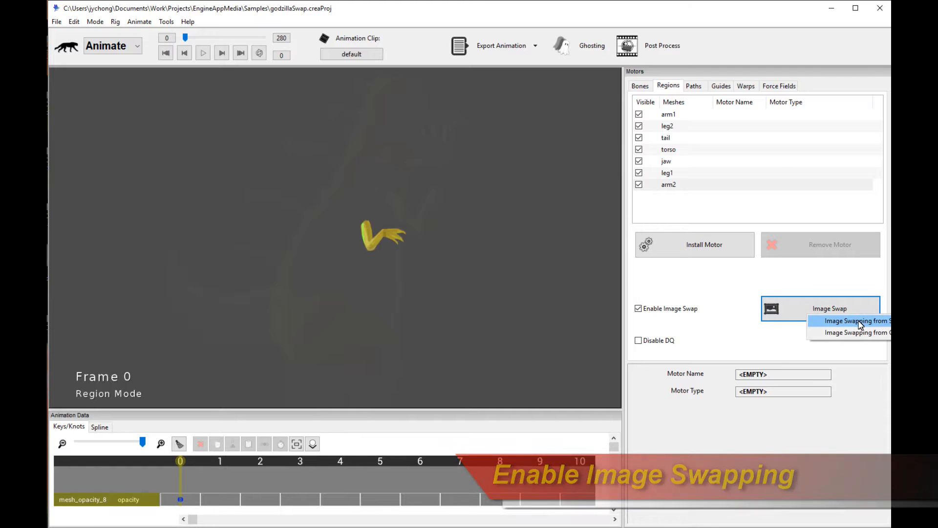
left_click(857, 320)
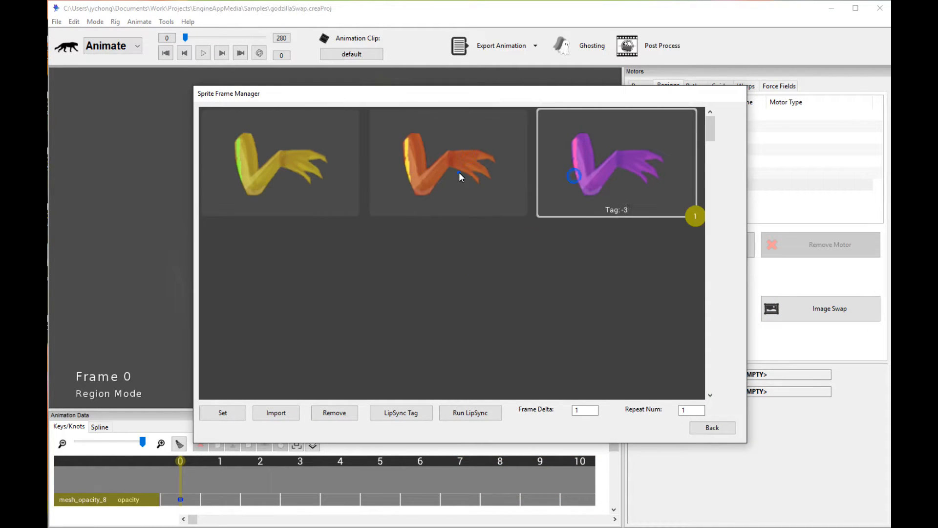
left_click(447, 162)
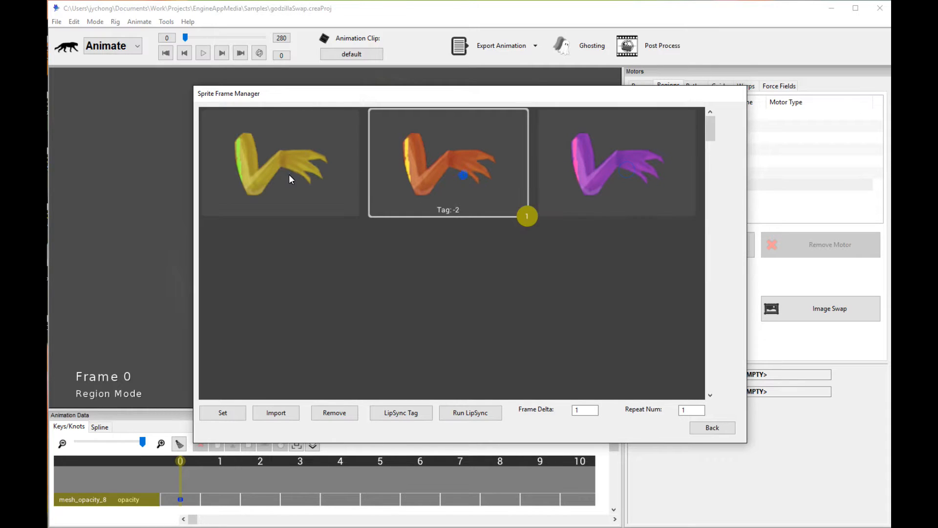
left_click(279, 162)
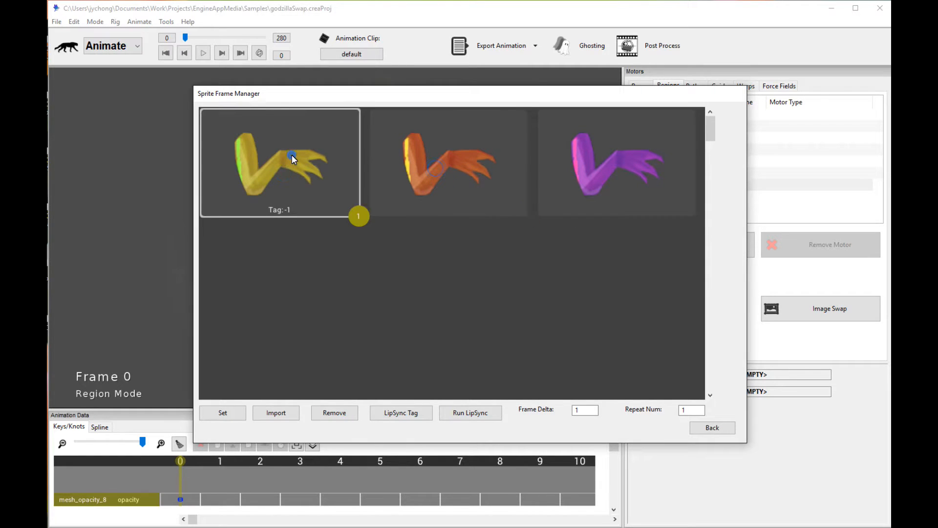
mouse_move(341, 166)
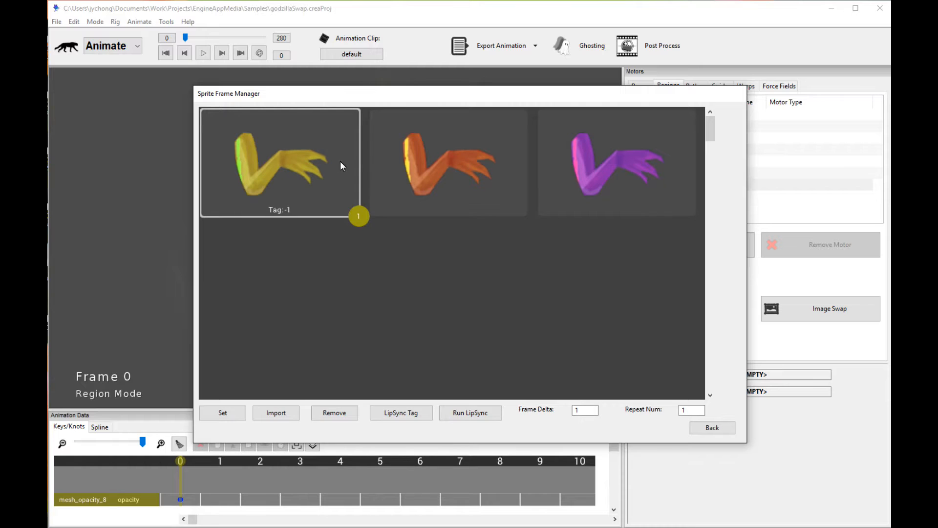
mouse_move(318, 169)
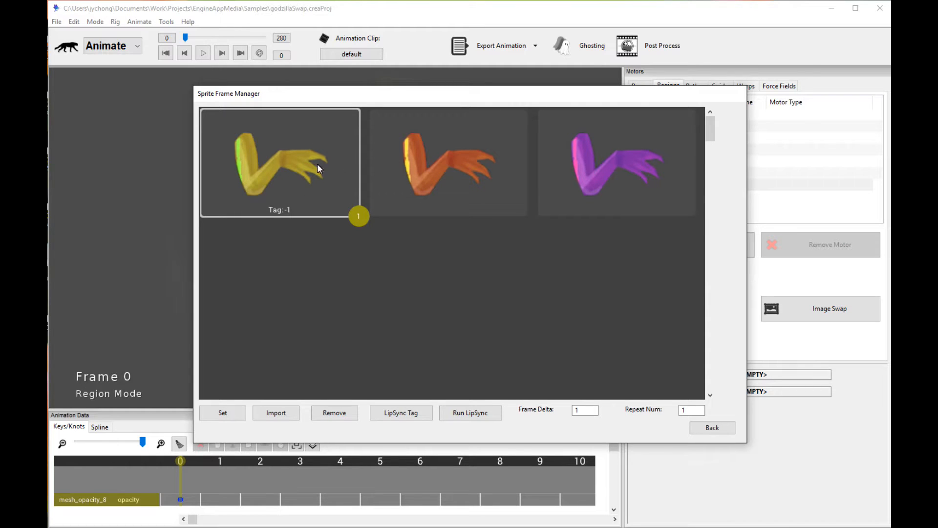
mouse_move(302, 201)
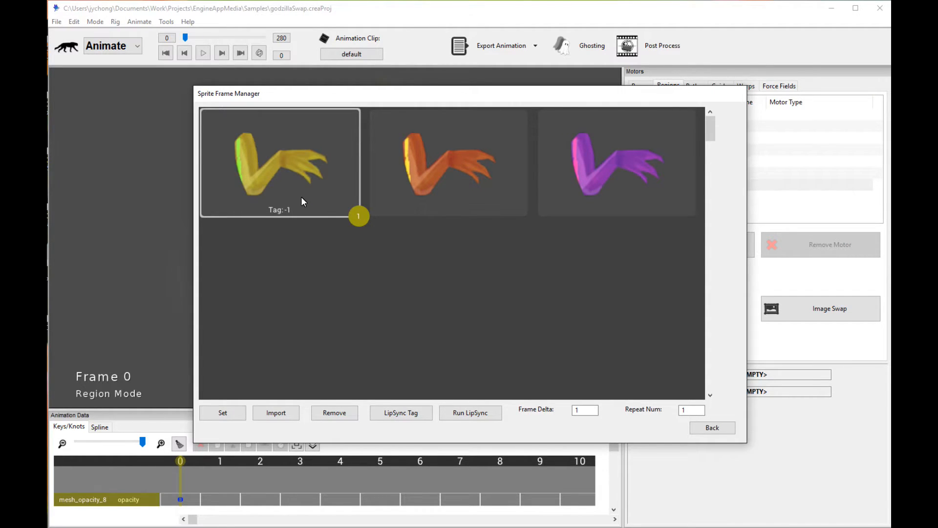
left_click(223, 413)
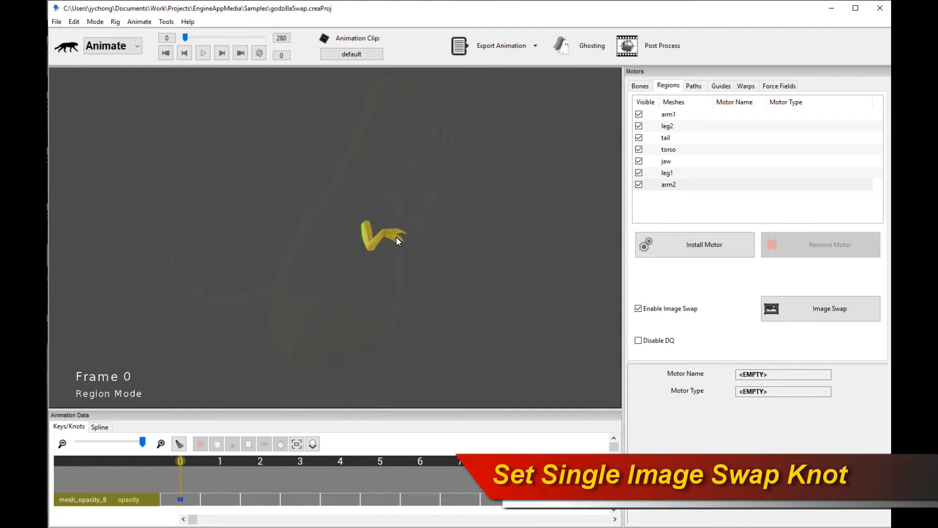
mouse_move(377, 271)
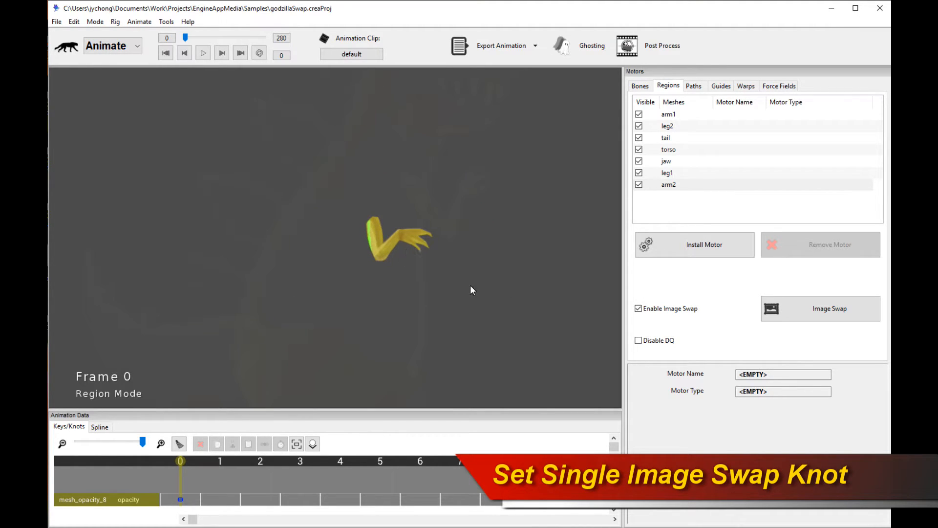
Select the arm region in the viewport to activate the Keys/Knots tools.
left_click(828, 308)
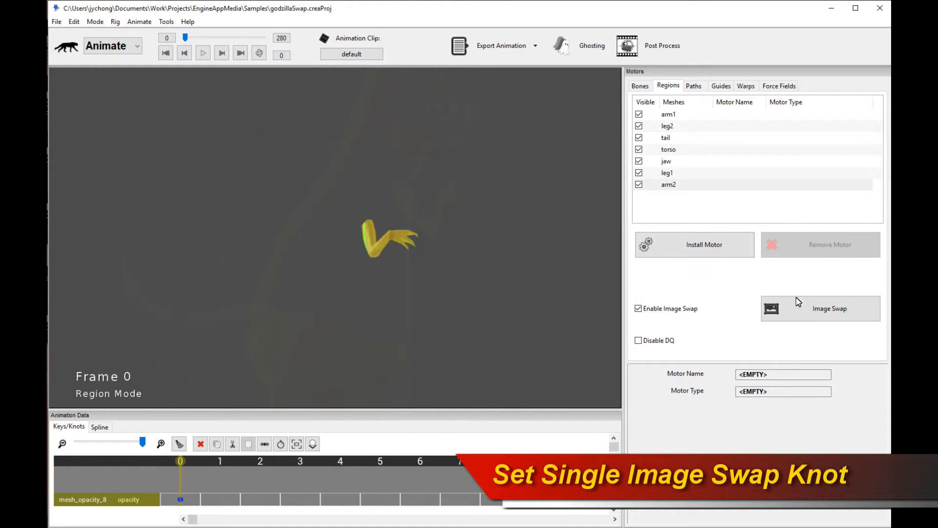
Open the arm's sprite frames and read the tags: yellow -1, orange -2, purple -3.
left_click(830, 308)
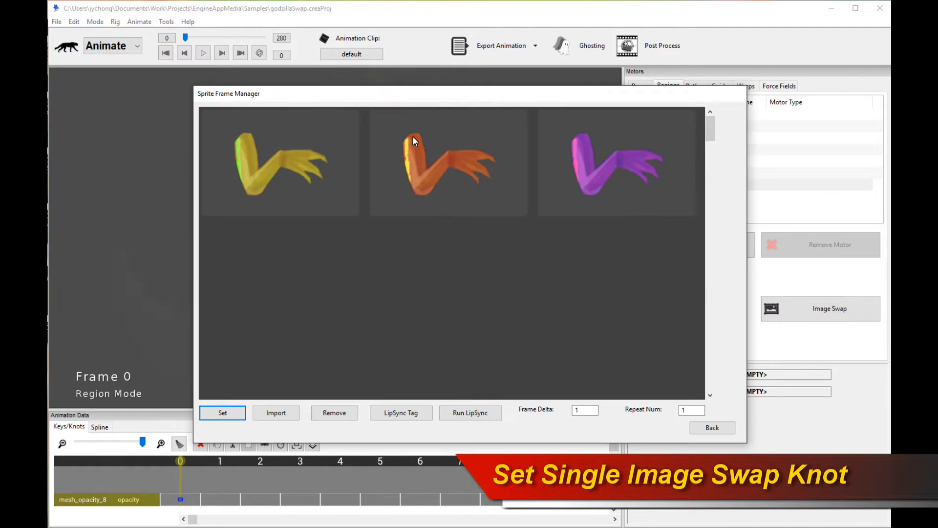
left_click(448, 162)
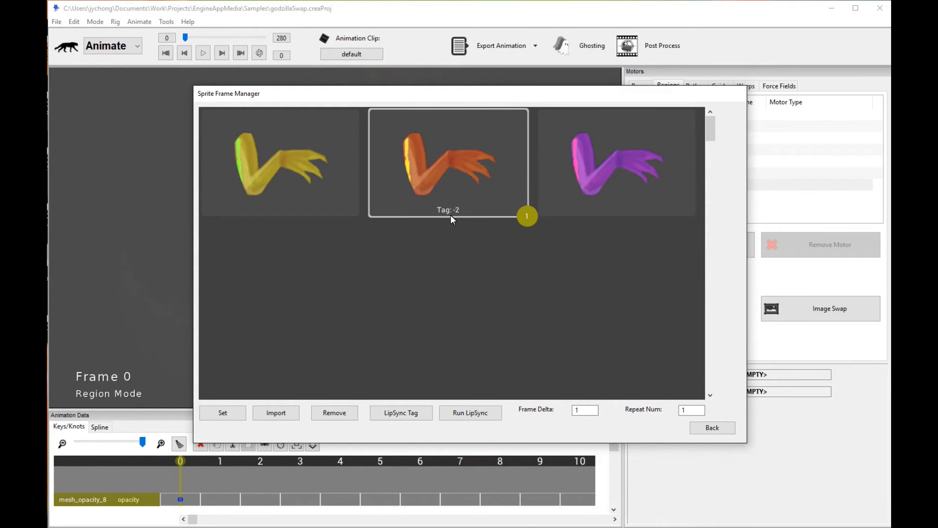
mouse_move(442, 217)
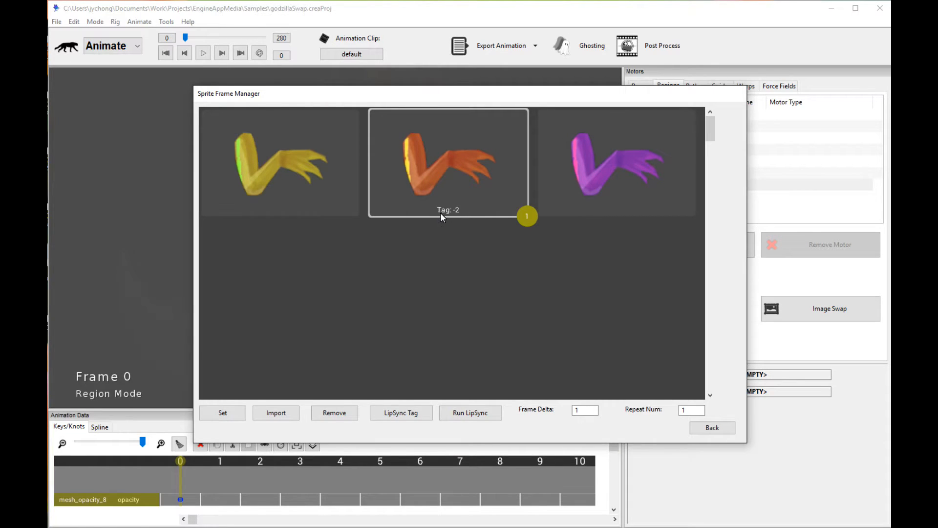
mouse_move(479, 213)
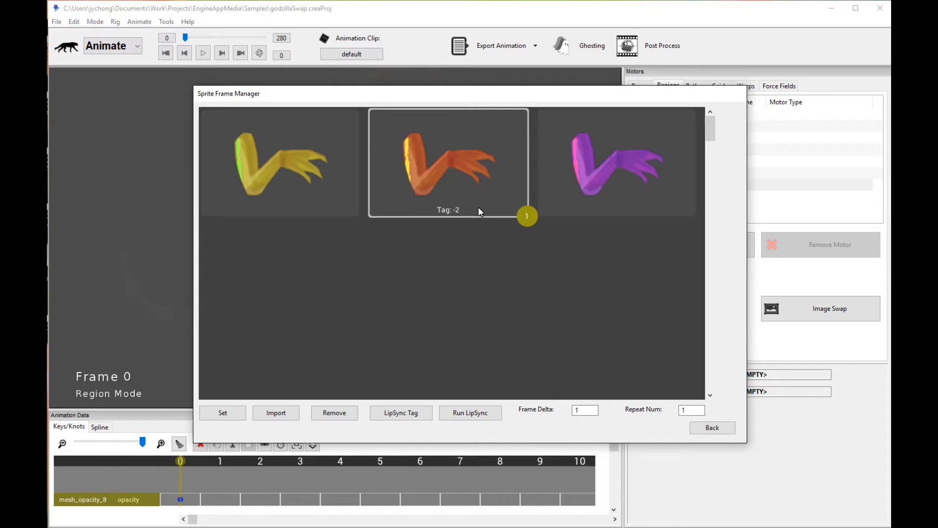
mouse_move(470, 216)
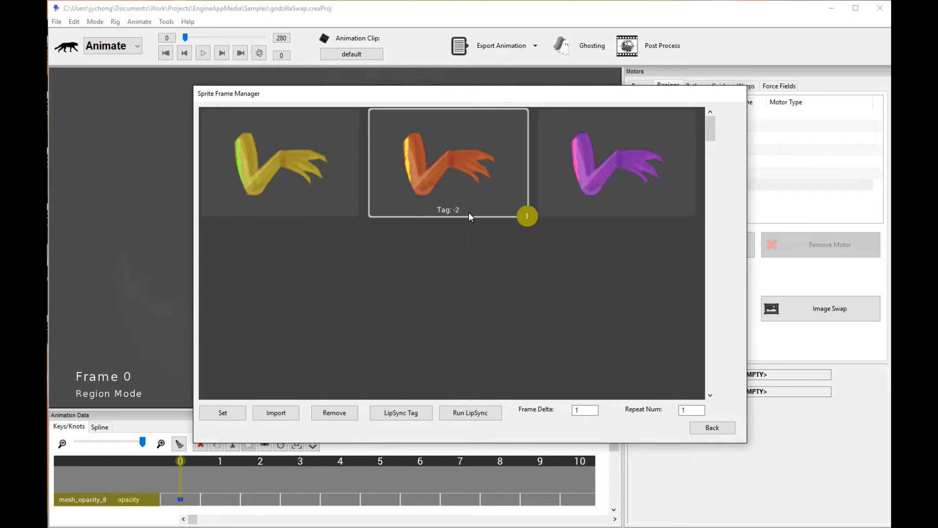
left_click(616, 162)
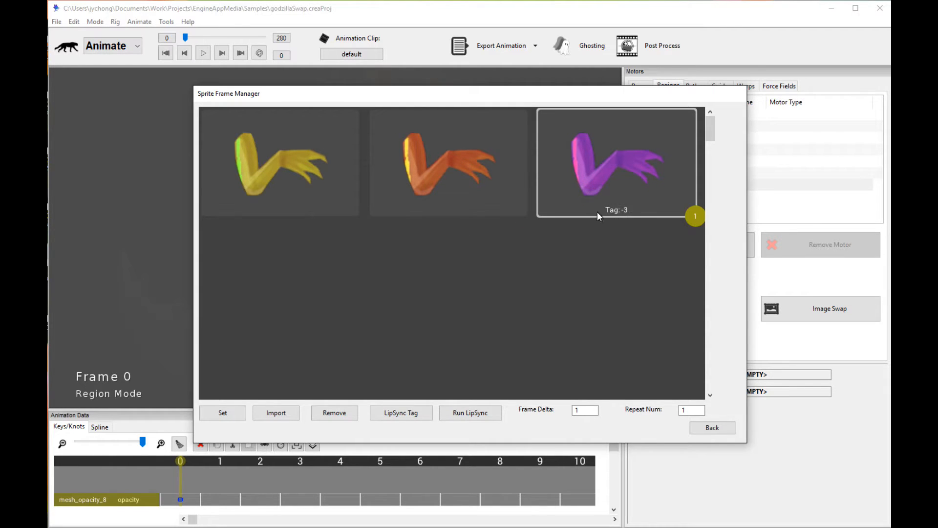
left_click(279, 162)
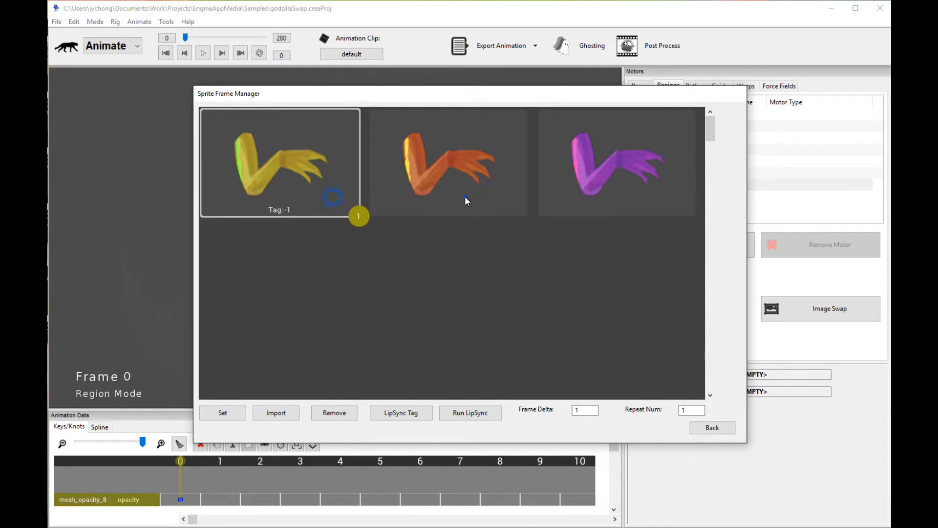
left_click(448, 161)
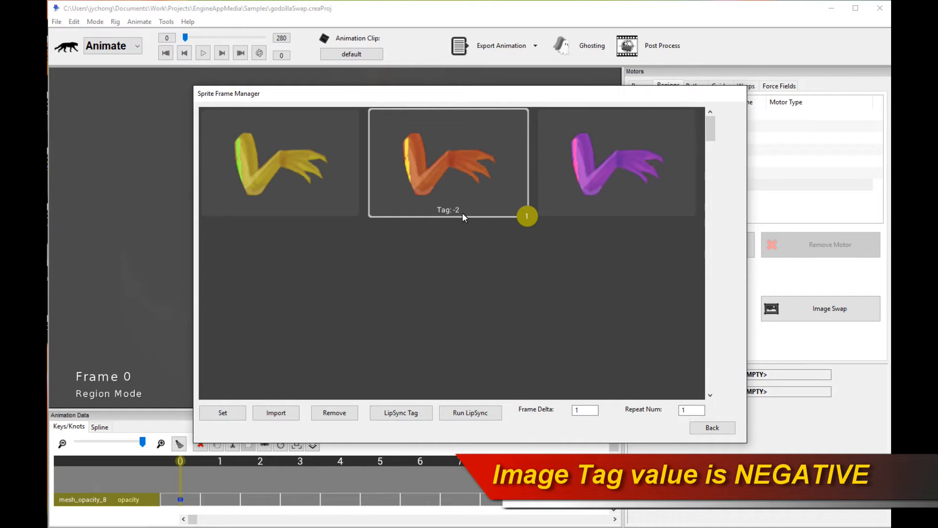
mouse_move(605, 181)
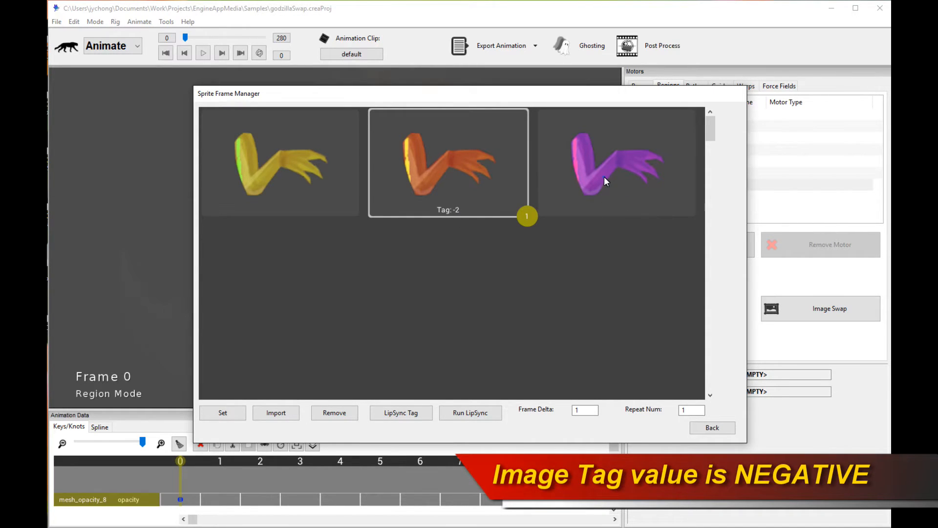
left_click(616, 162)
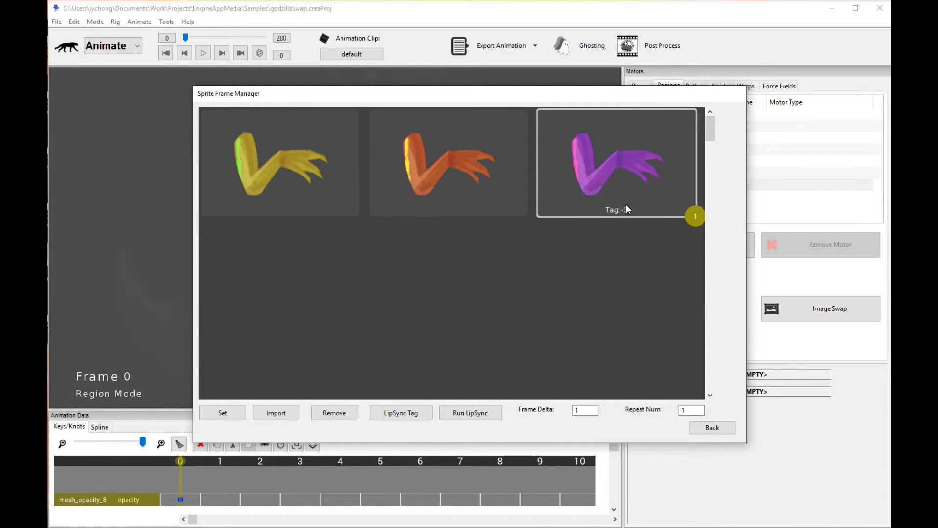
mouse_move(637, 213)
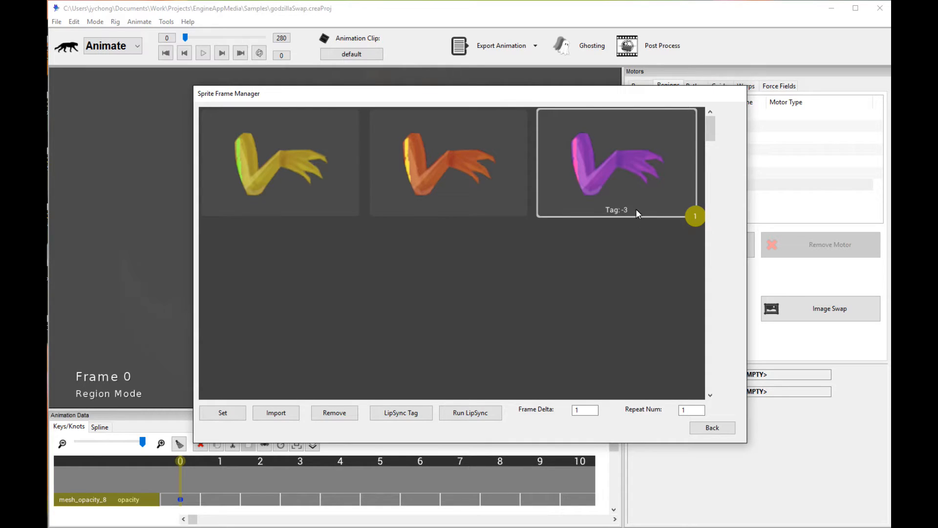
mouse_move(646, 223)
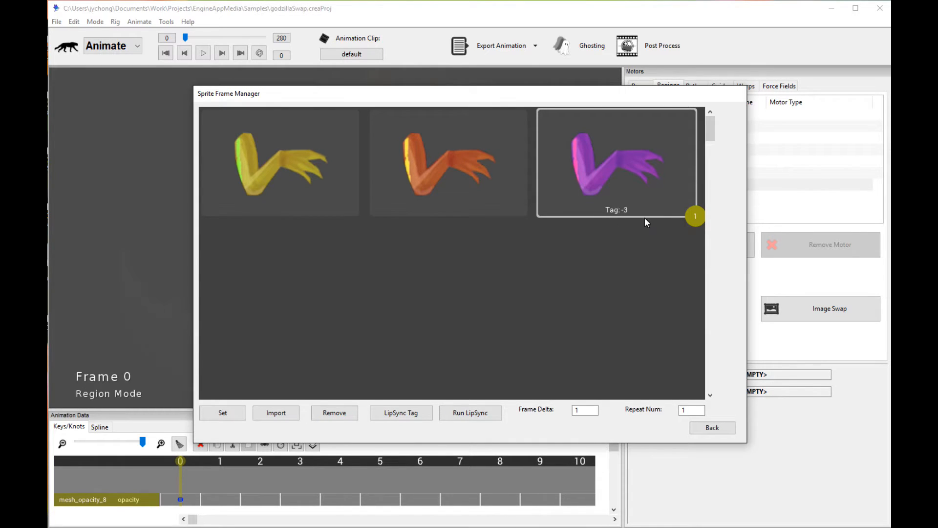
mouse_move(483, 179)
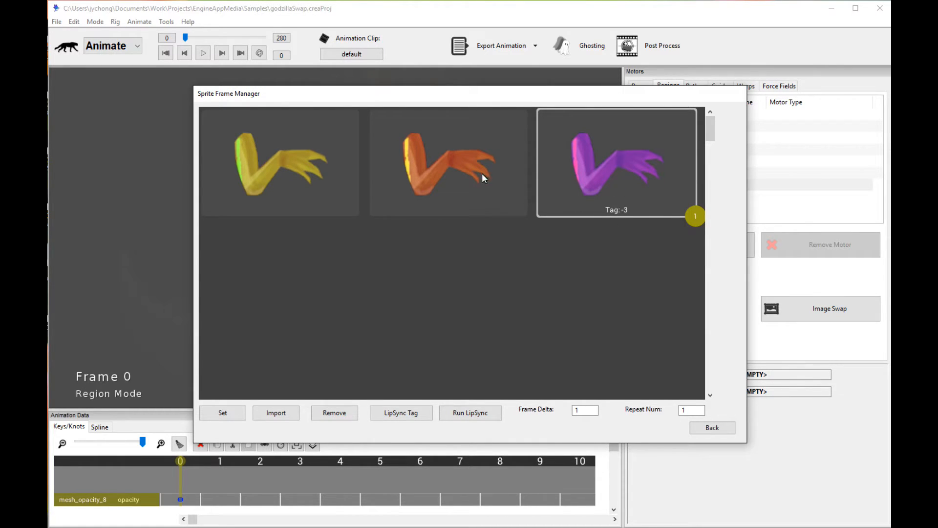
left_click(449, 162)
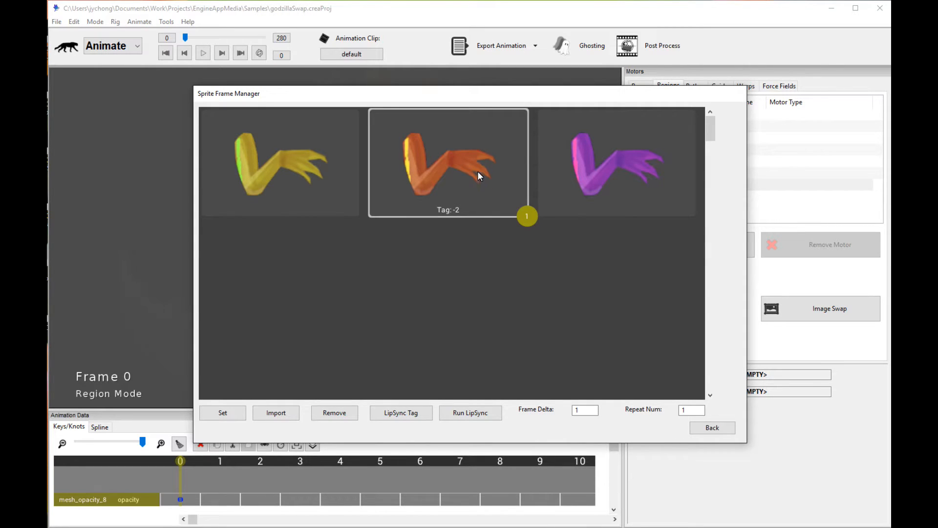
mouse_move(485, 165)
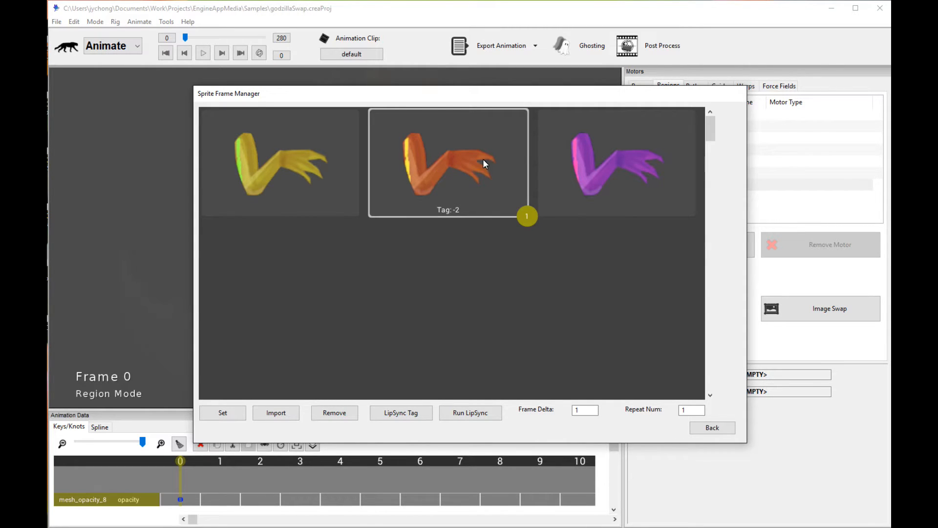
mouse_move(458, 208)
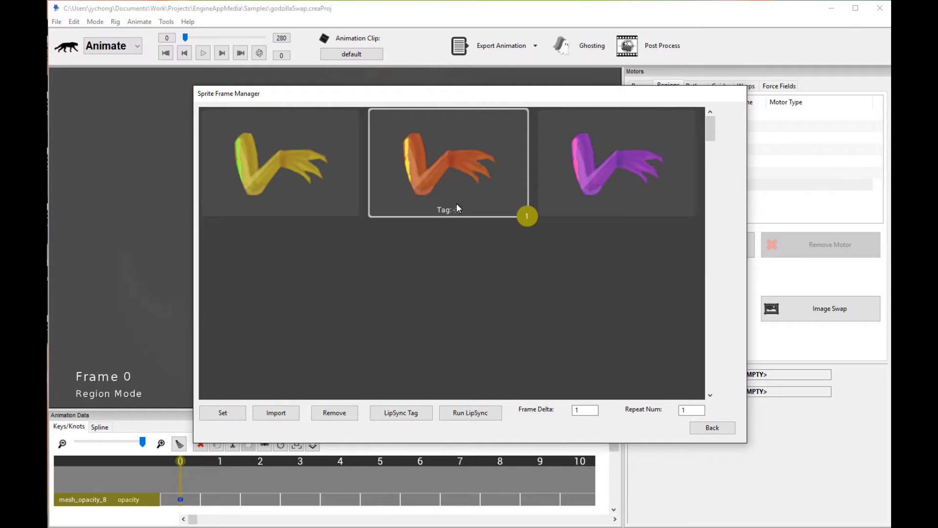
left_click(280, 162)
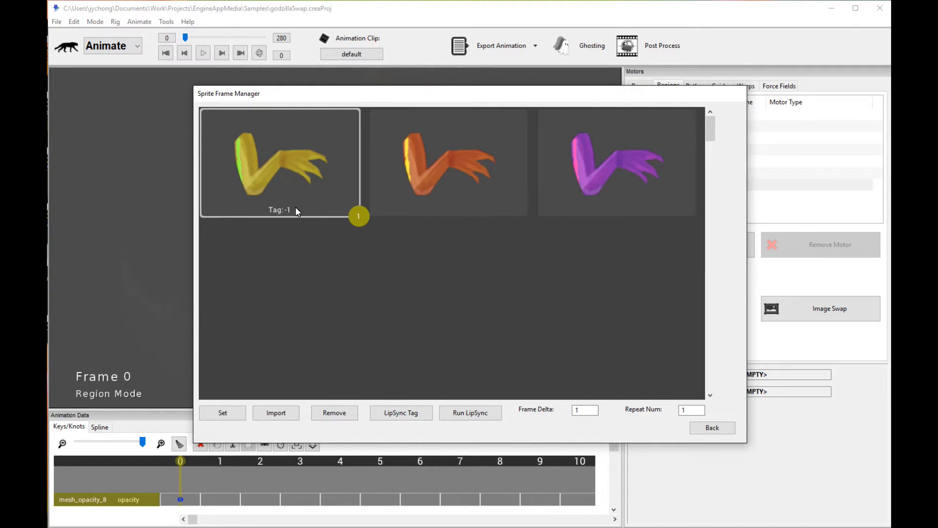
mouse_move(303, 206)
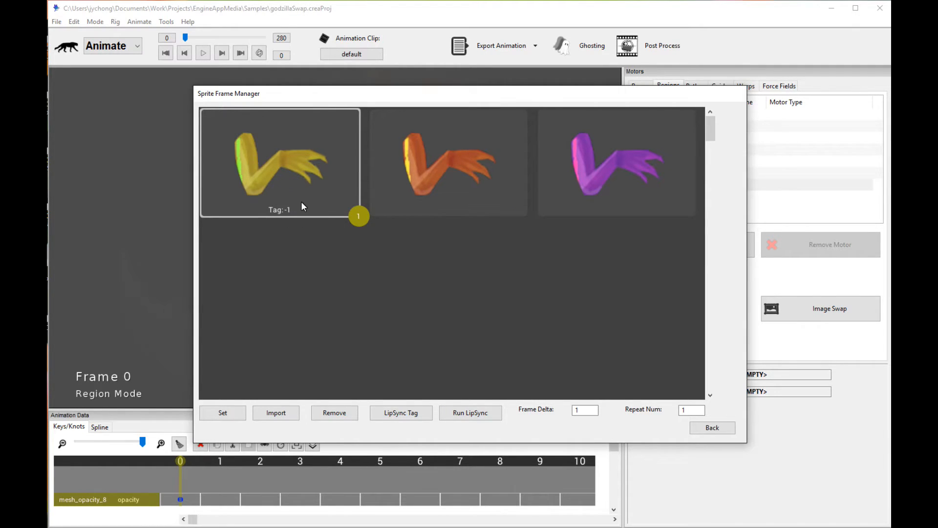
mouse_move(327, 215)
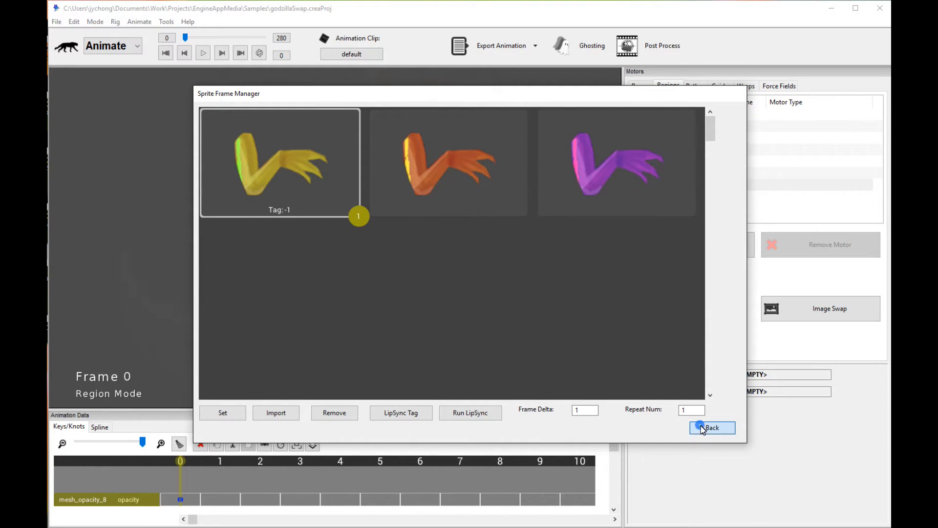
Close the Sprite Frame Manager, enter Bone Mode and select the bone showing motor_5.
left_click(711, 427)
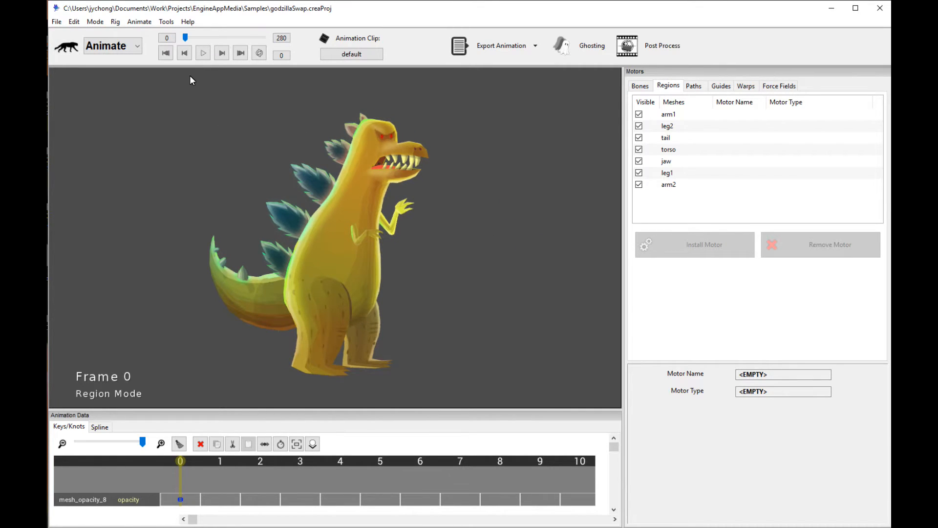
mouse_move(256, 133)
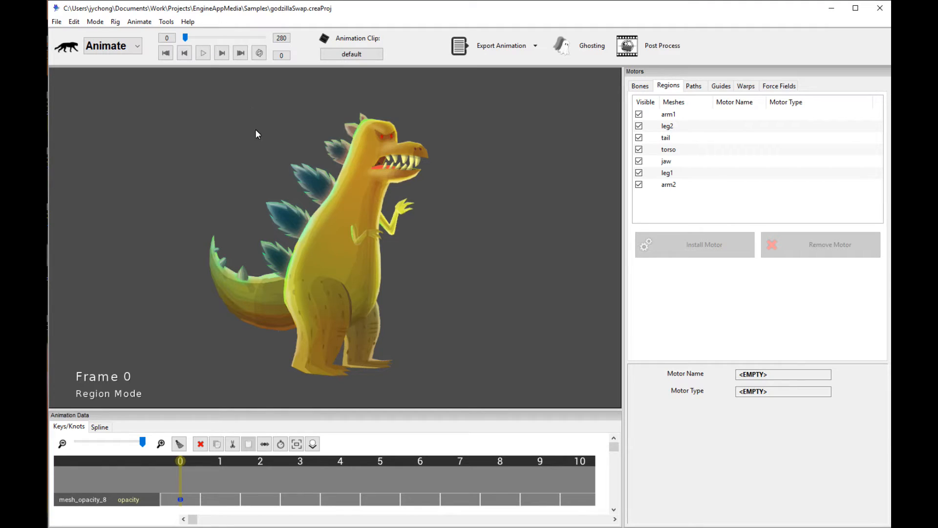
mouse_move(360, 254)
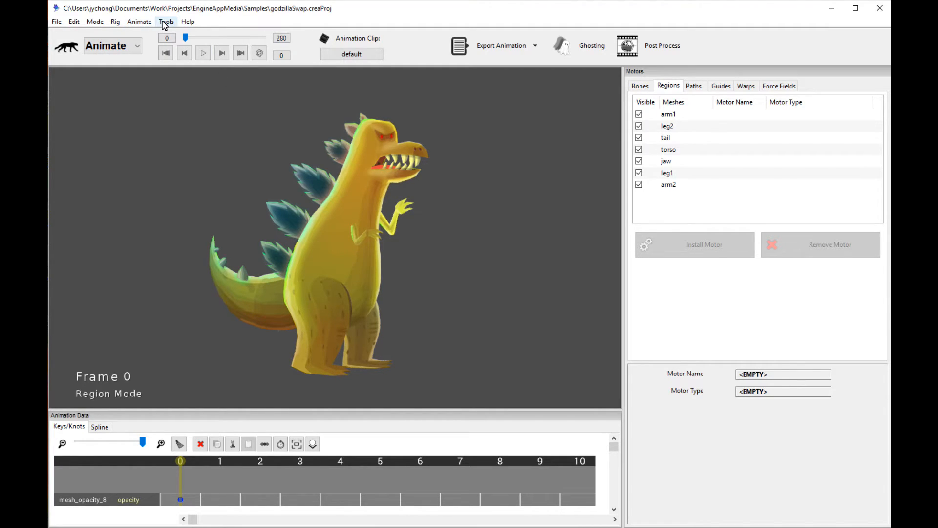
left_click(139, 22)
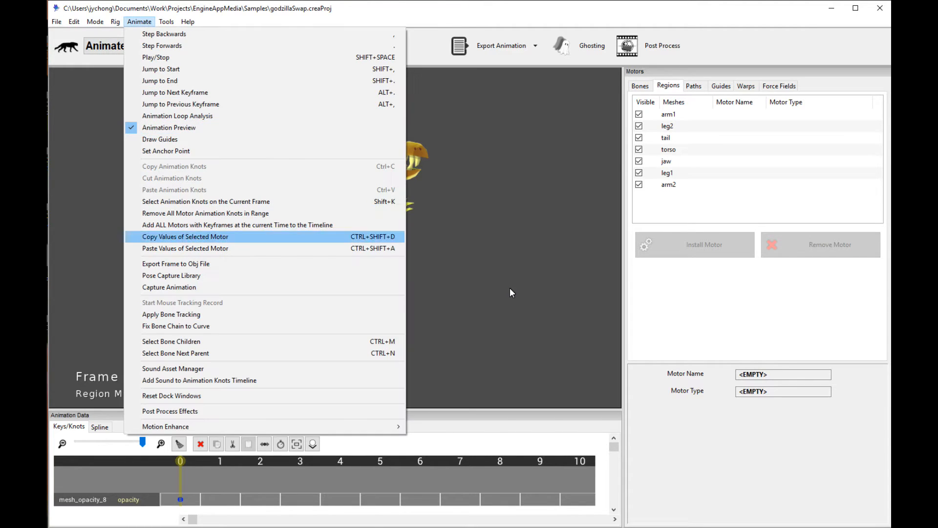
left_click(640, 85)
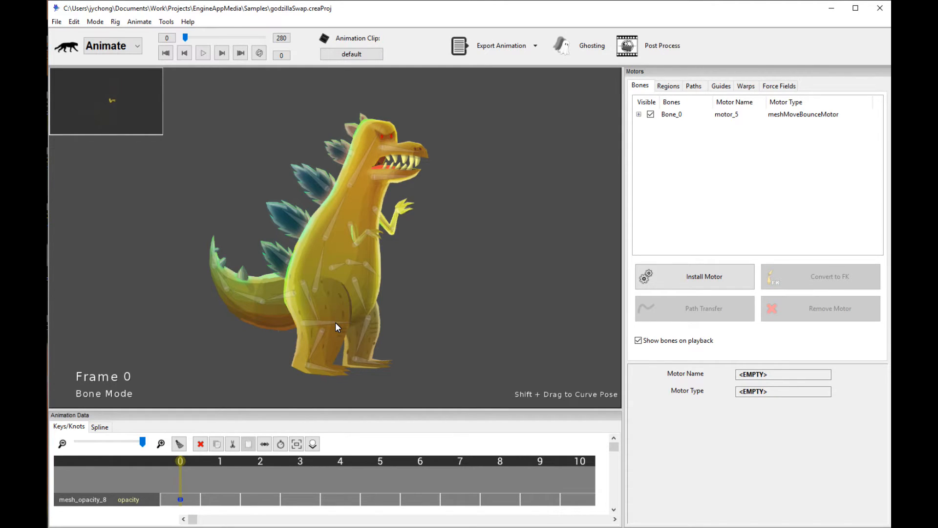
left_click(726, 115)
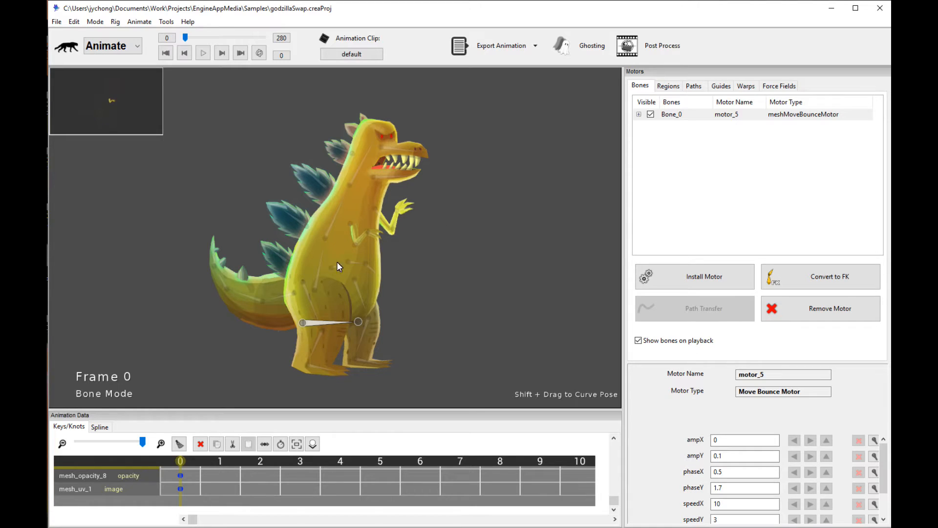
mouse_move(542, 234)
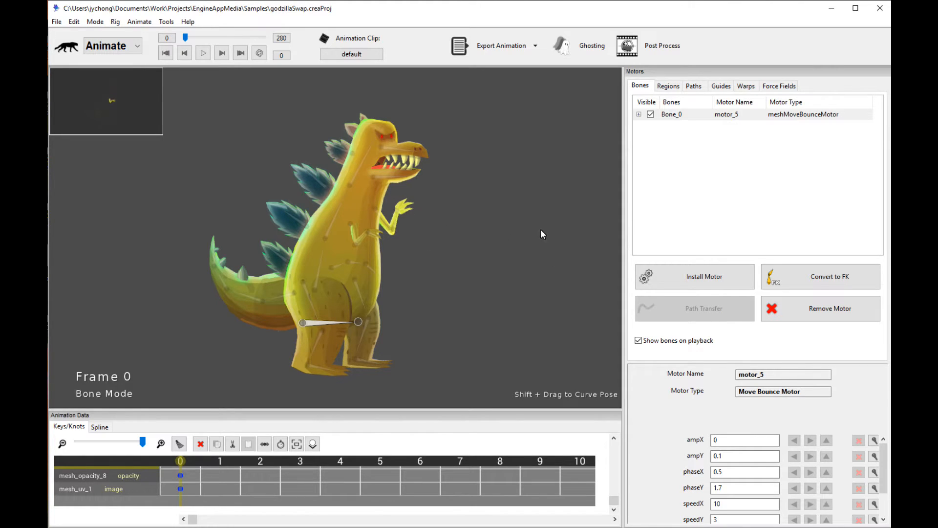
mouse_move(549, 235)
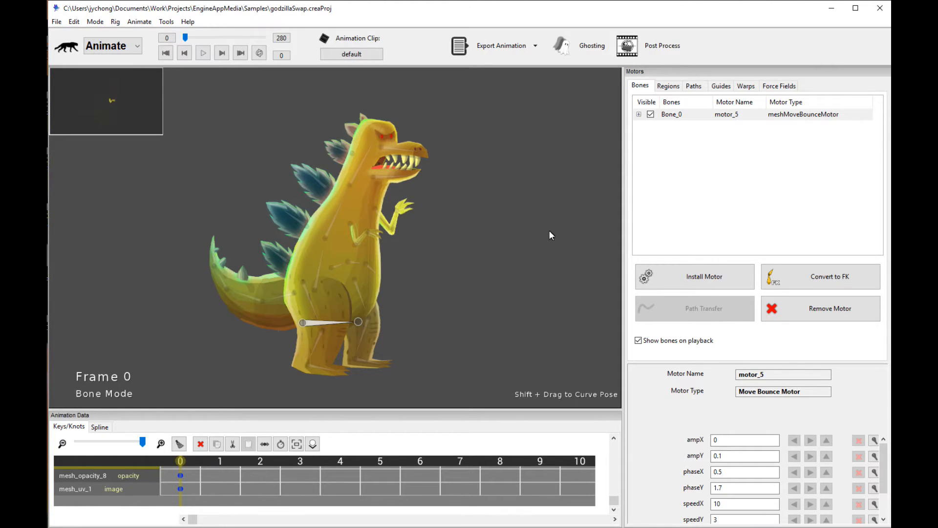
mouse_move(584, 267)
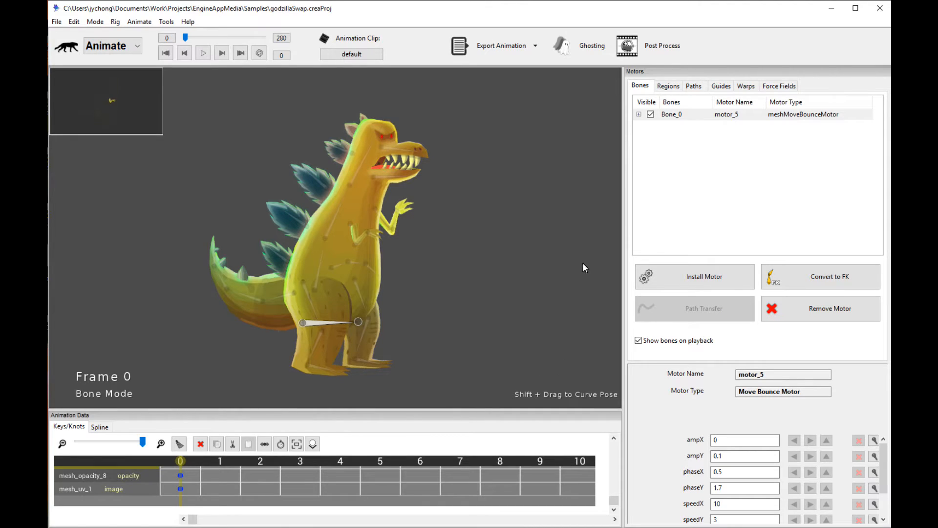
mouse_move(557, 138)
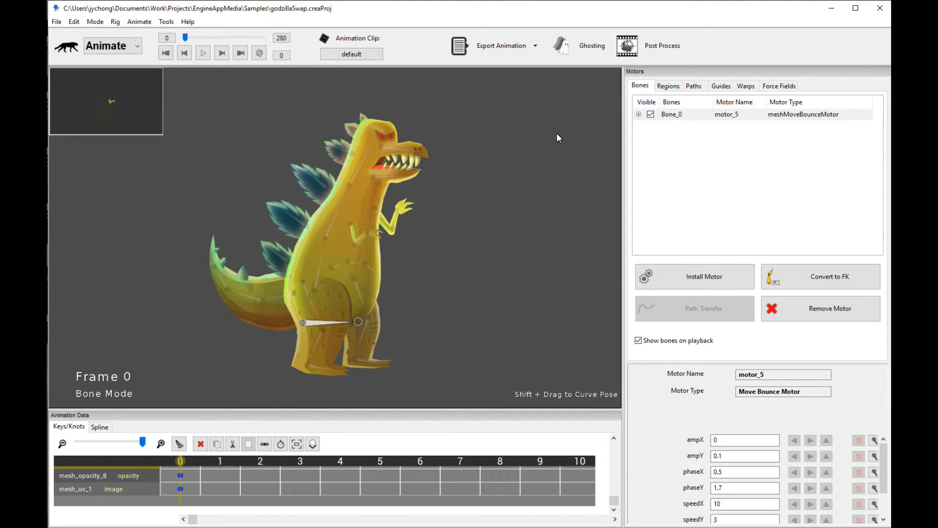
mouse_move(486, 133)
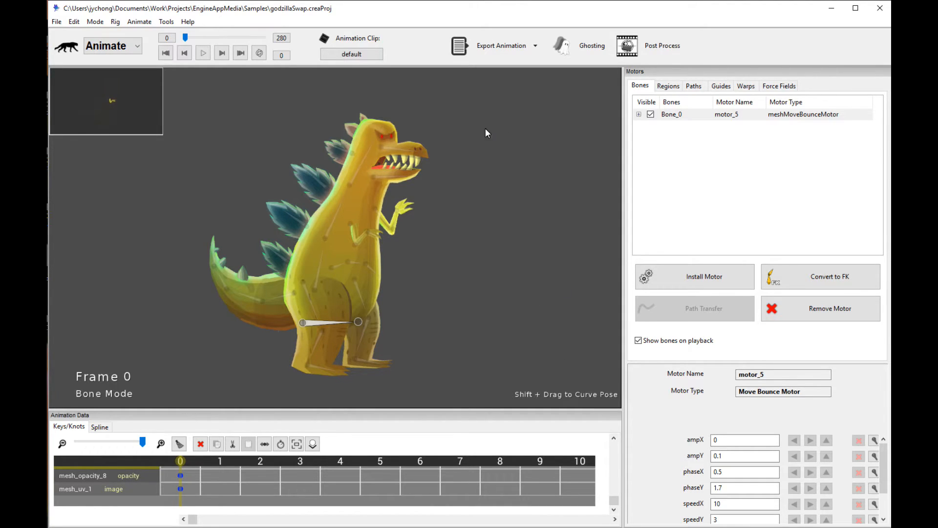
mouse_move(448, 247)
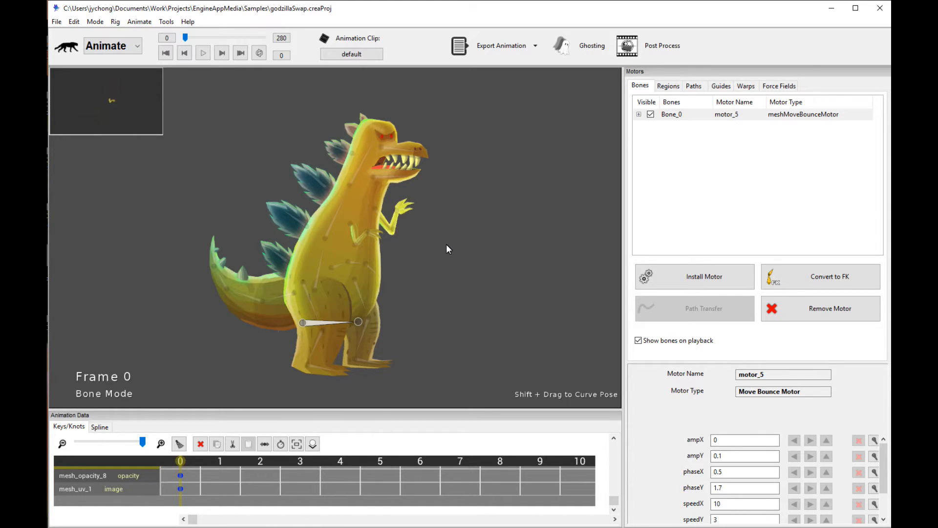
mouse_move(416, 240)
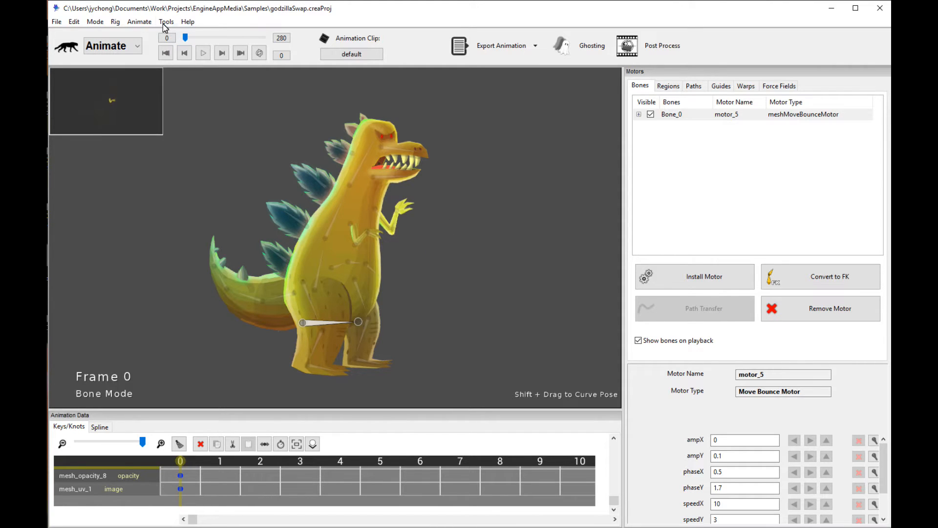
mouse_move(151, 30)
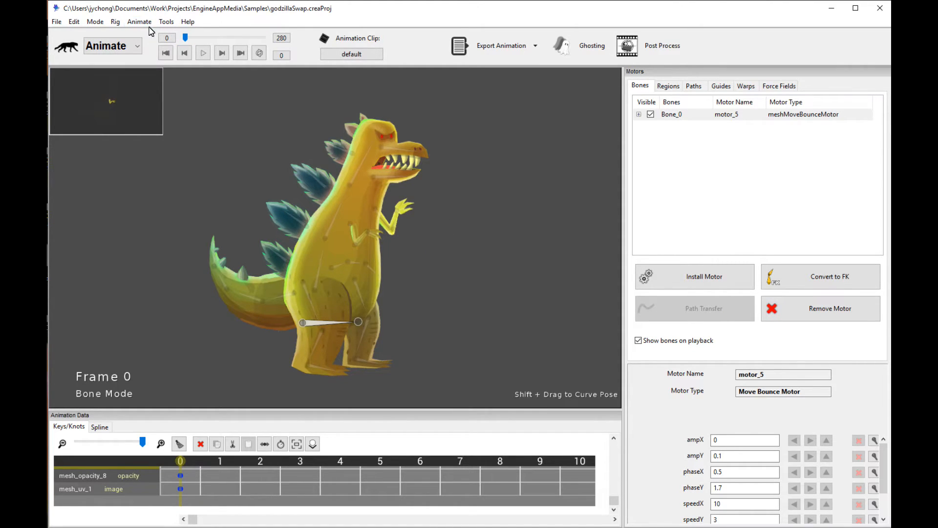
Place Godzilla's anchor point on the upper chest using Animate > Set Anchor Point.
left_click(139, 21)
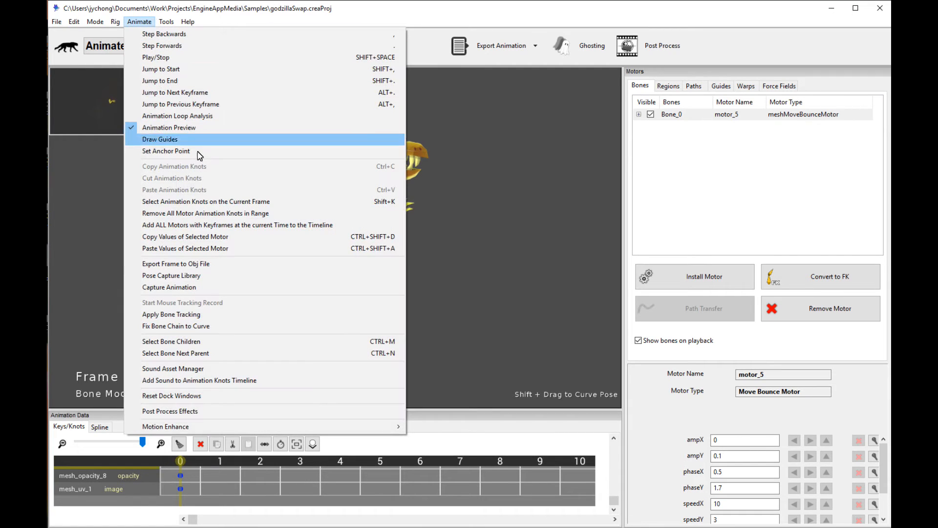
left_click(166, 150)
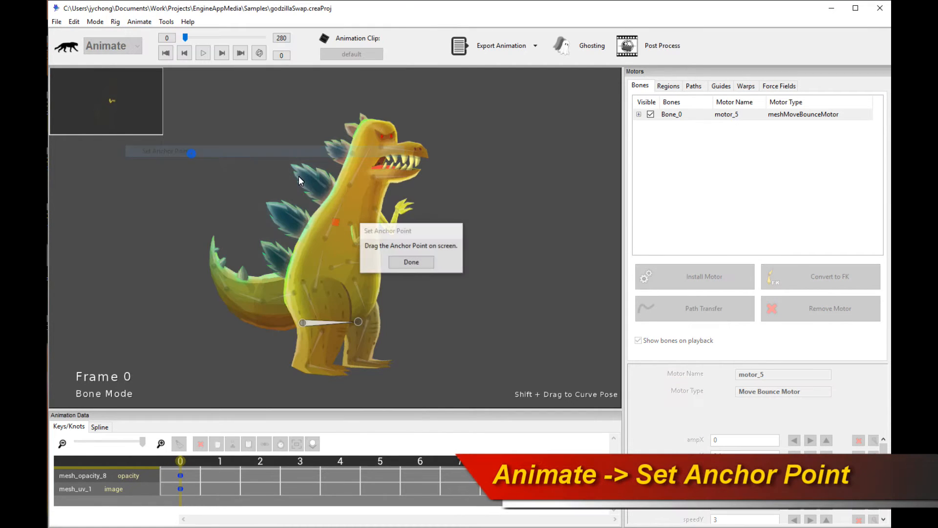
left_click_drag(410, 230, 78, 269)
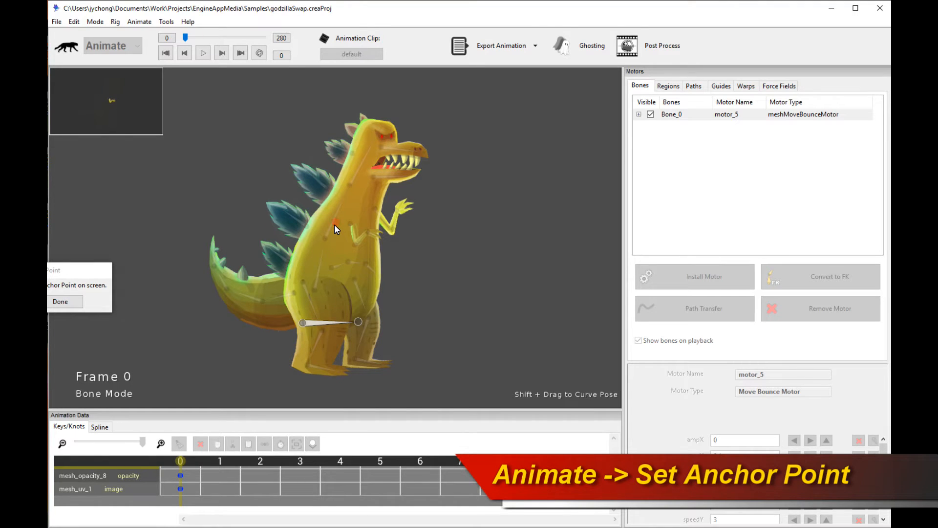
left_click(334, 224)
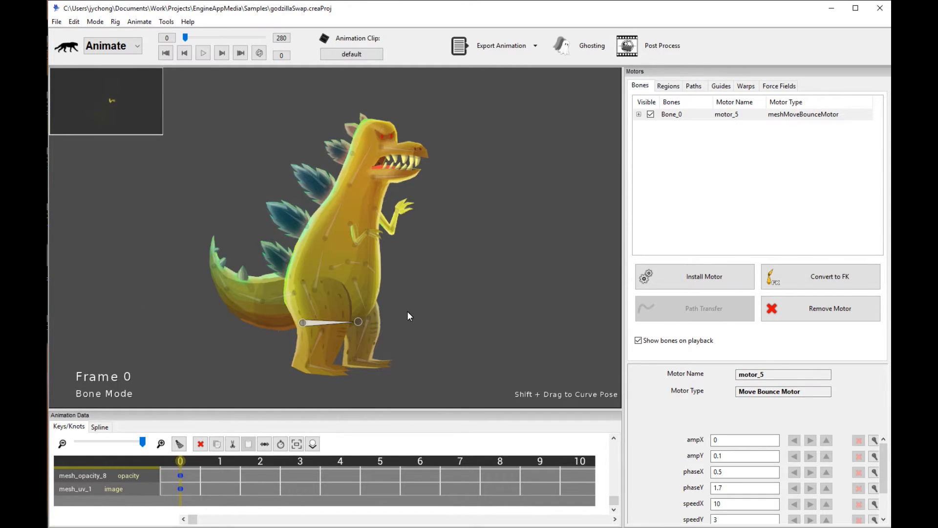
mouse_move(411, 272)
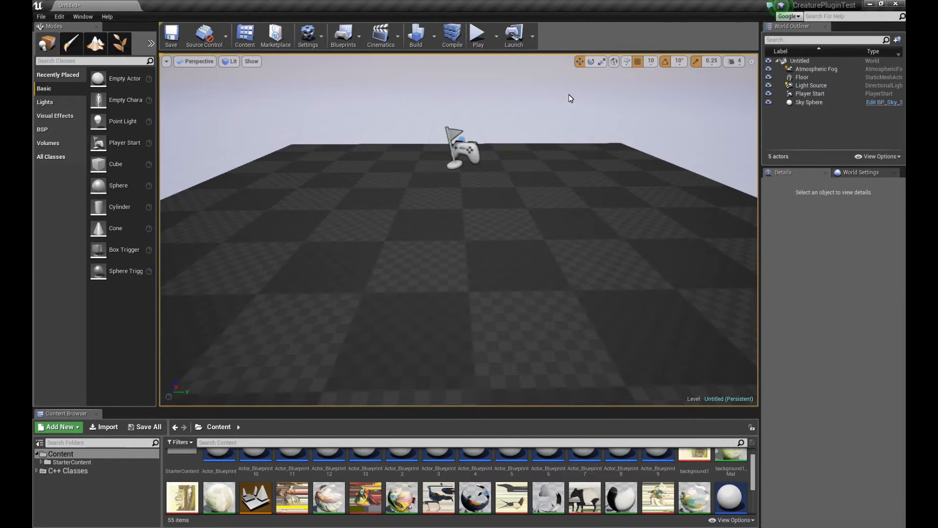
mouse_move(555, 270)
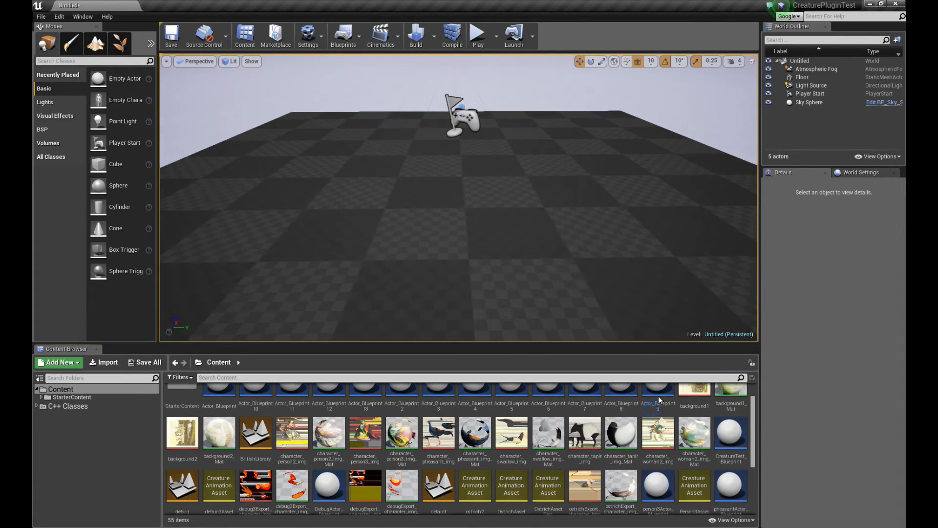
Scroll the Unreal Engine Content Browser listing Creature assets and blueprints.
scroll("down", 3)
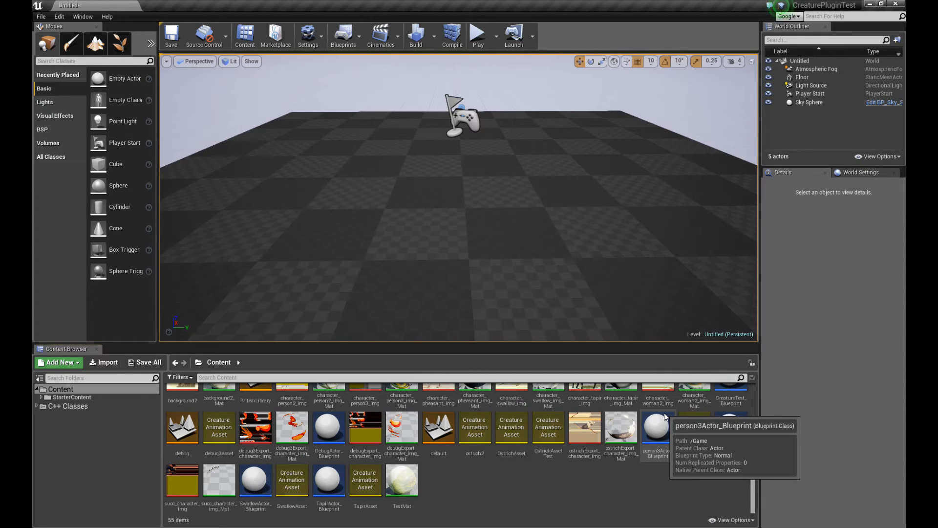
mouse_move(501, 490)
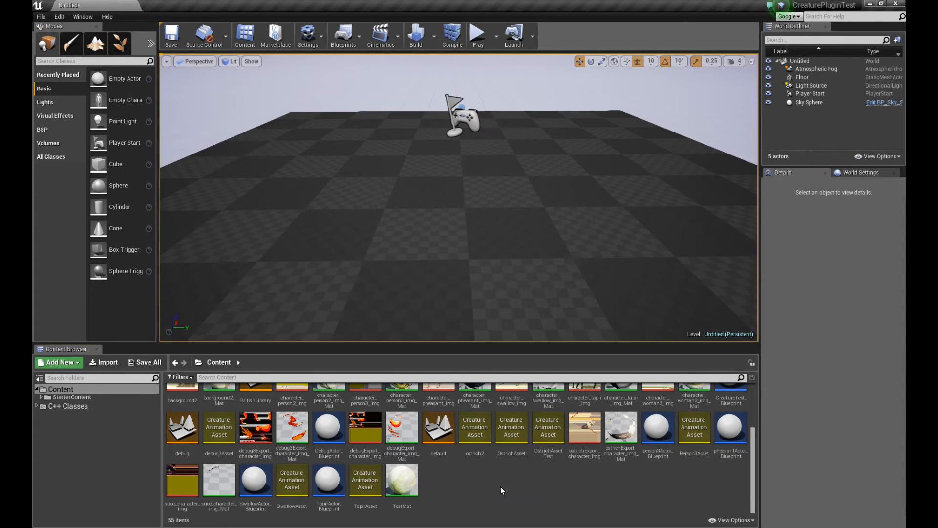
mouse_move(456, 214)
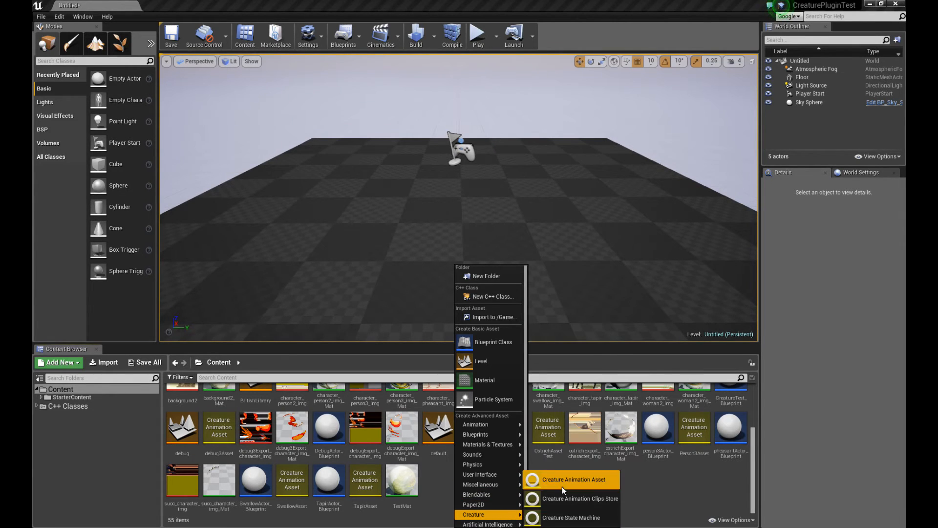
Create swapAsset from the swapZilla2 export in PublicData and bring its folder forward.
left_click(567, 479)
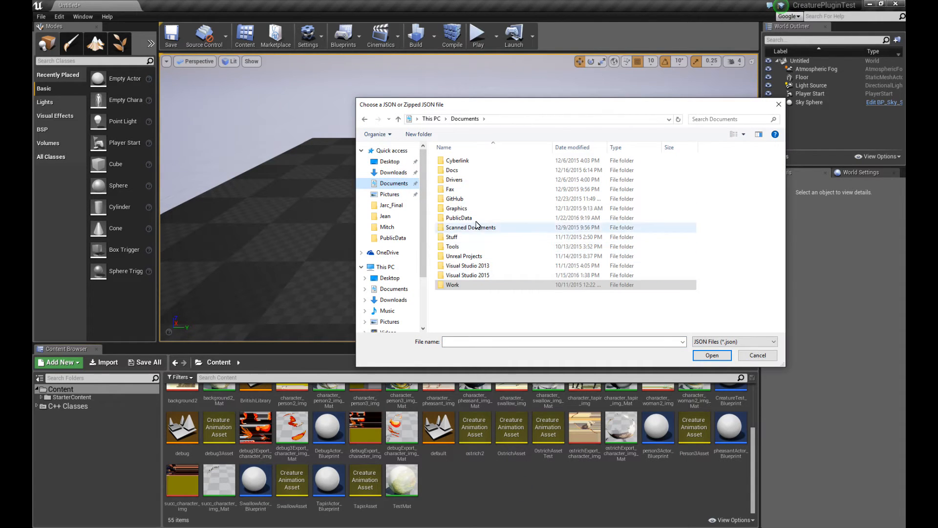
double_click(458, 217)
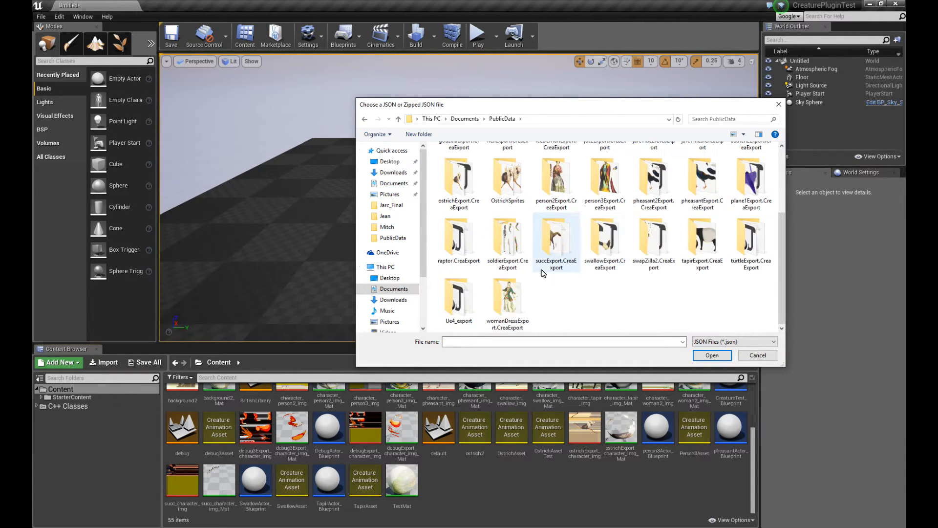
double_click(652, 241)
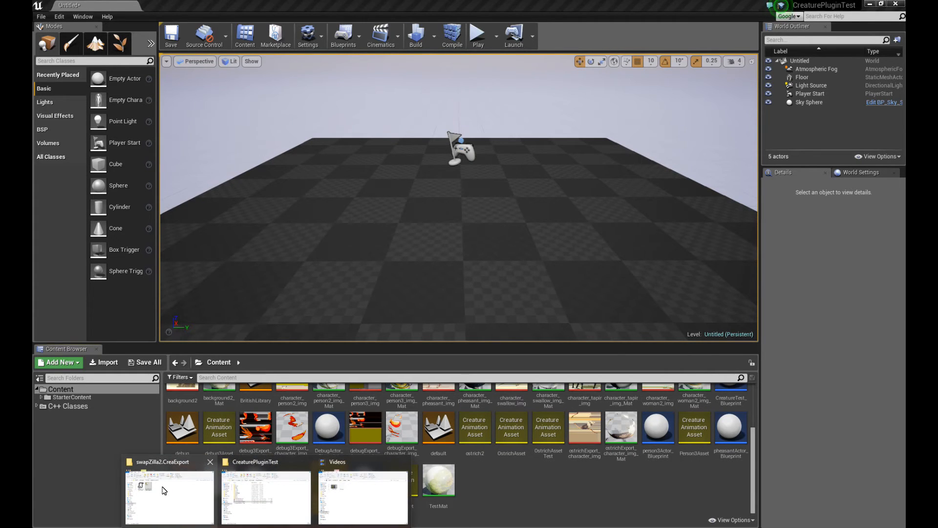
left_click(168, 498)
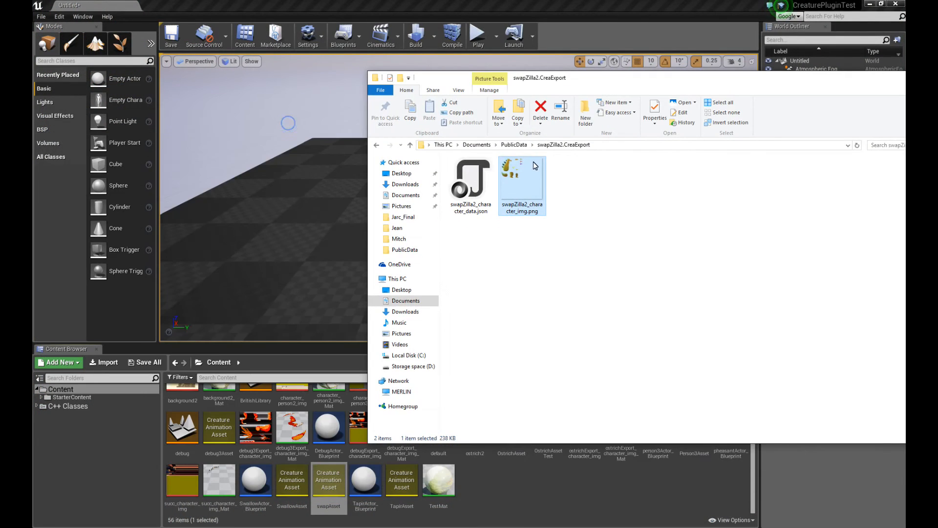
mouse_move(503, 497)
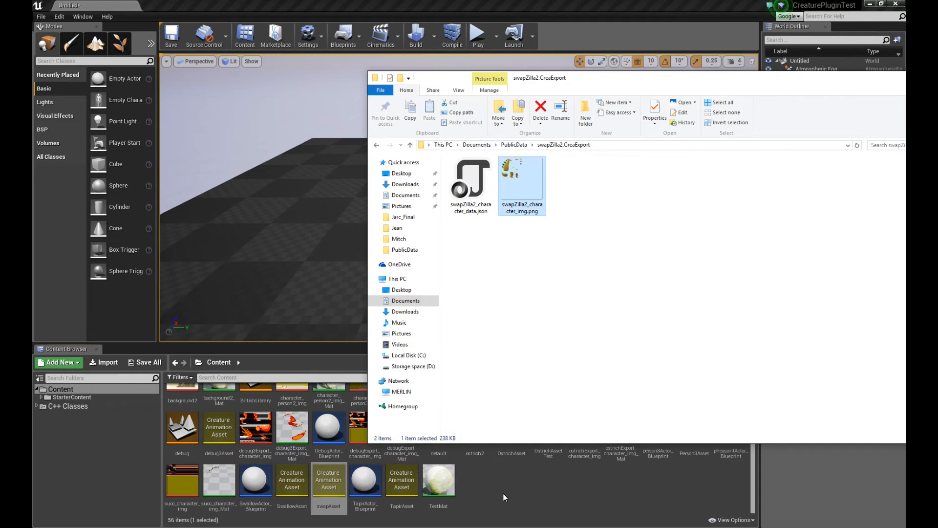
mouse_move(591, 81)
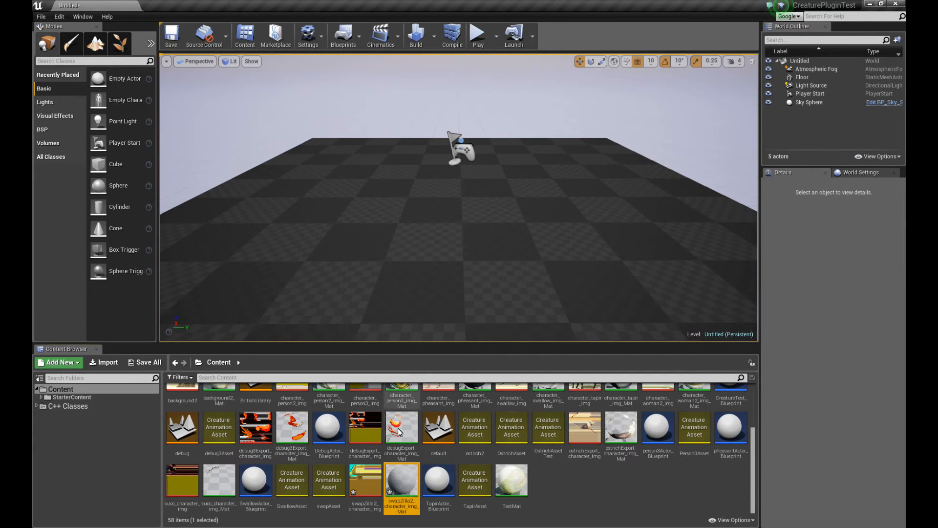
Make swapZilla2_character_img_Mat Masked with texture alpha as Opacity Mask, then close it.
double_click(401, 479)
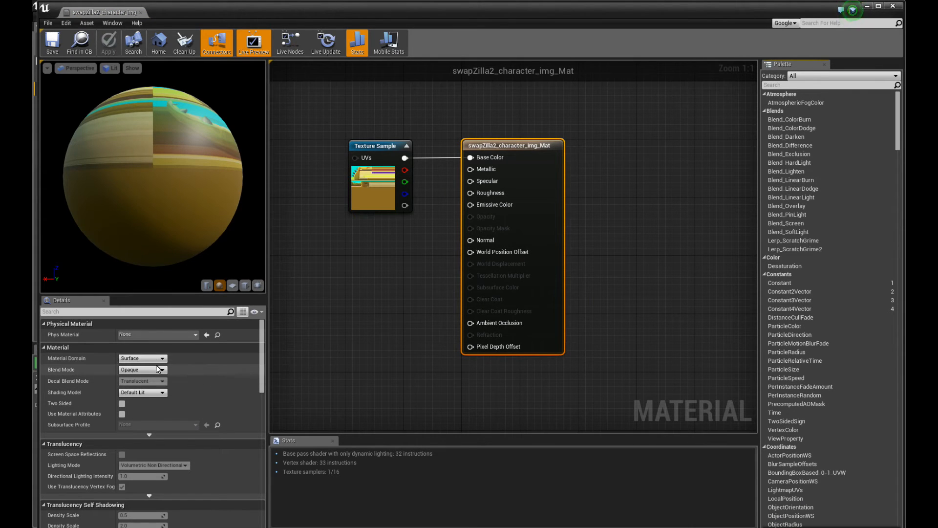
left_click(162, 369)
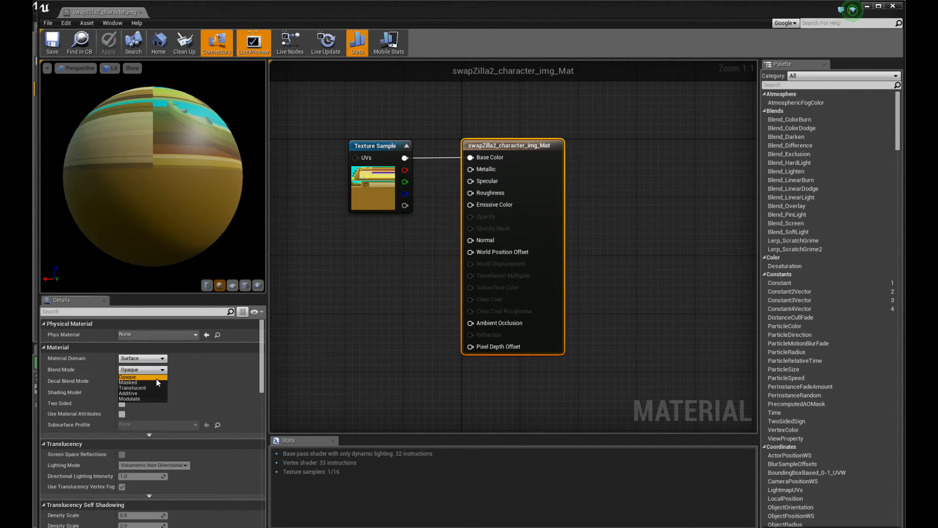
left_click(127, 377)
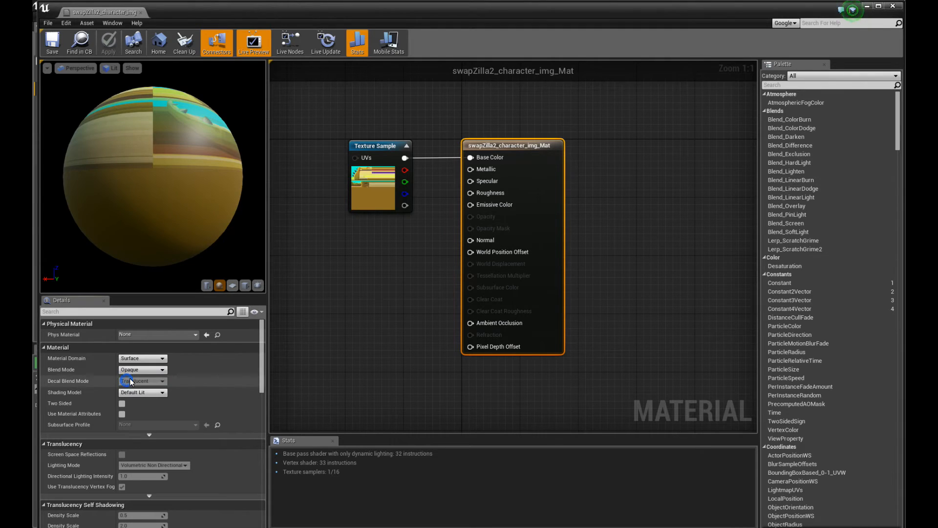
left_click(142, 370)
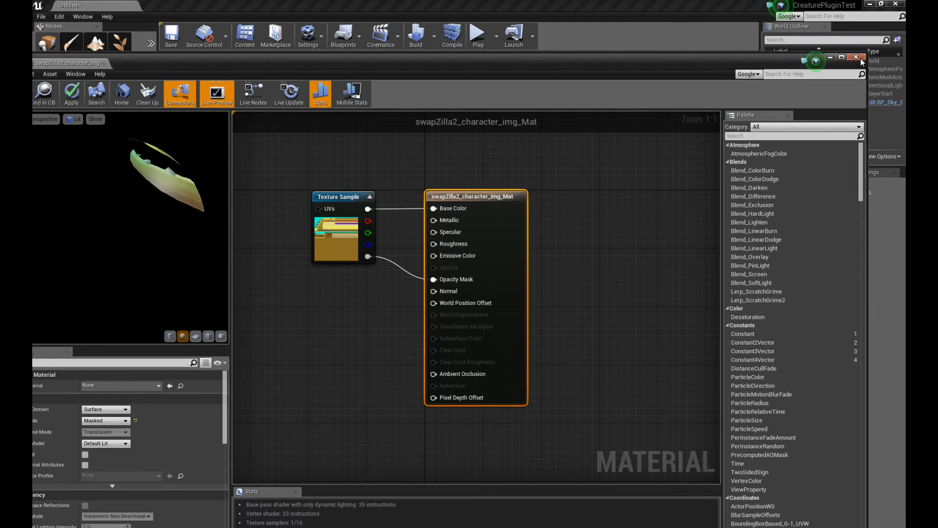
left_click(855, 57)
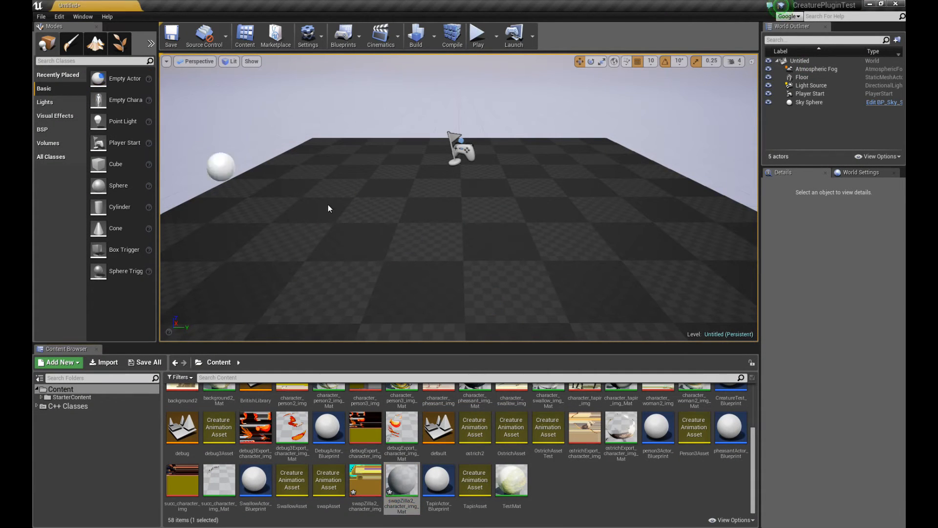
Convert the empty actor into Actor_Blueprint14 with a CreatureMesh playing swapAsset.
left_click(868, 196)
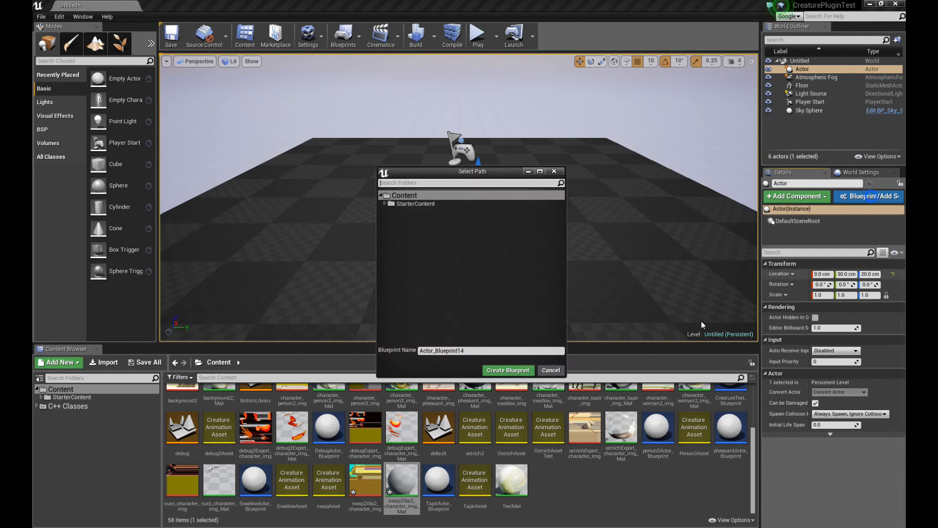
left_click(508, 370)
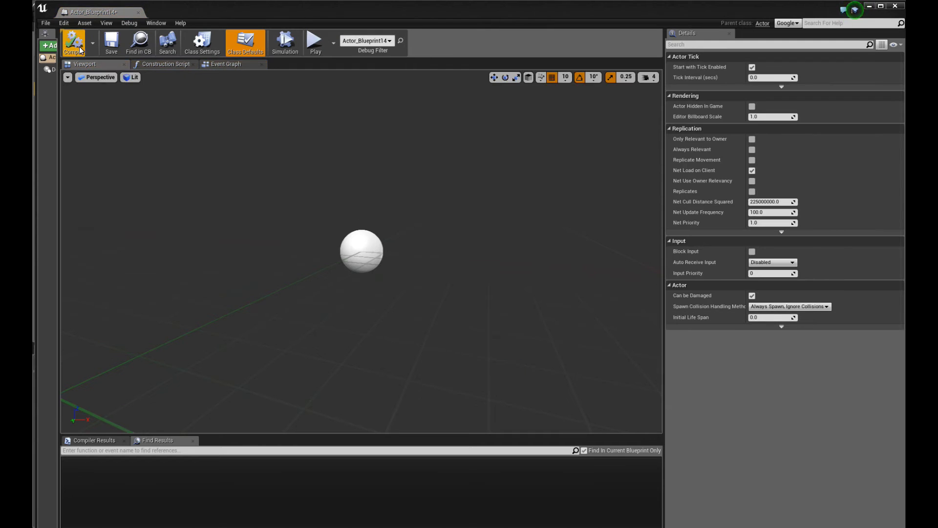
mouse_move(167, 42)
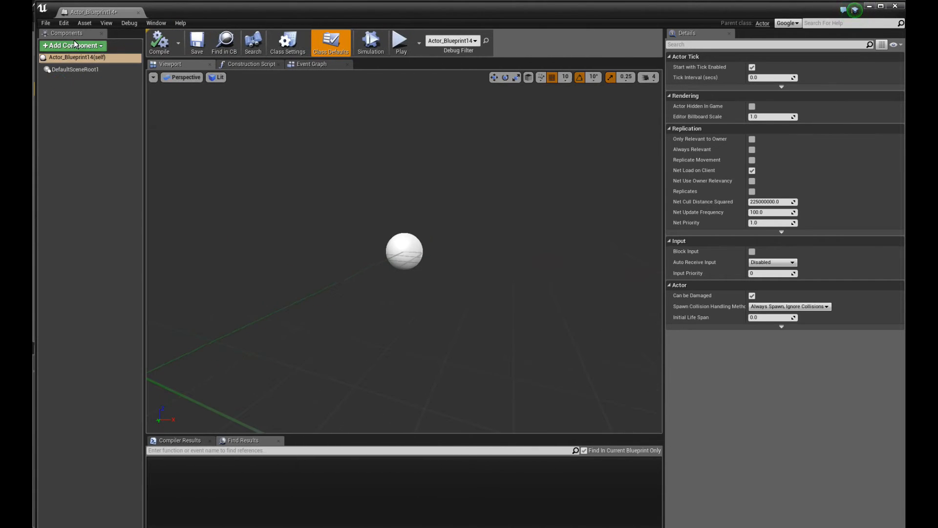
left_click(72, 45)
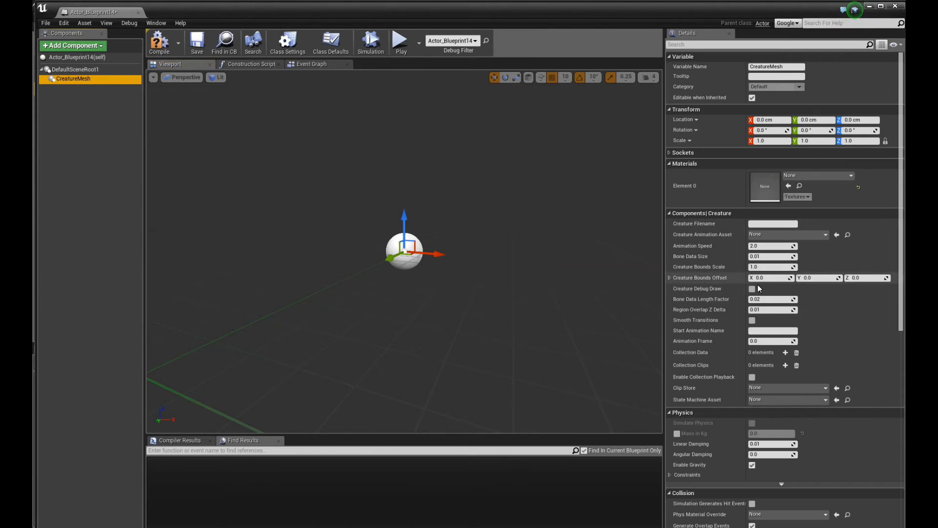
left_click(825, 234)
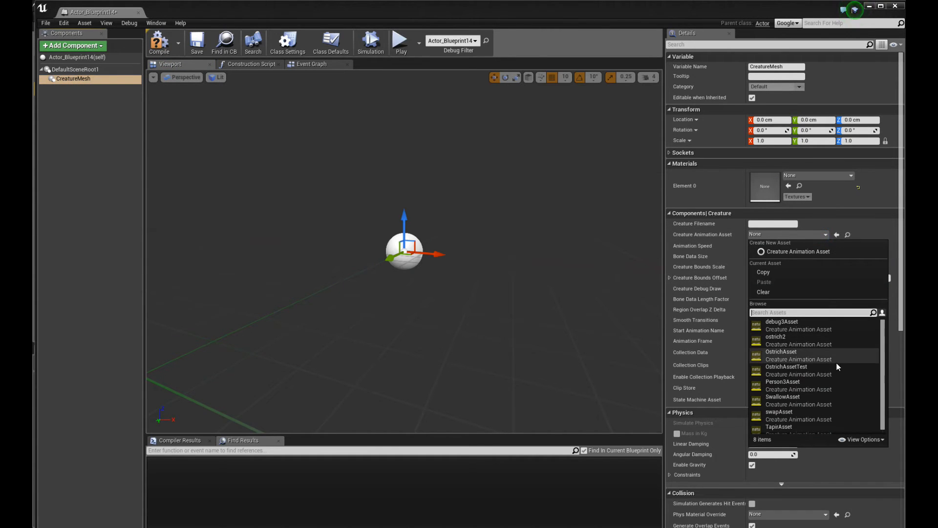
left_click(779, 413)
type("8")
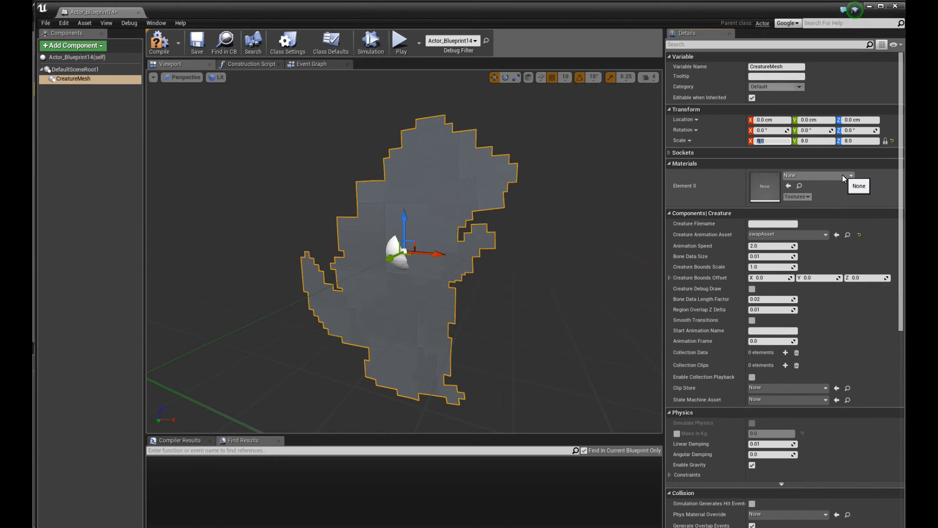
Assign swapZilla2_character_img_Mat to the CreatureMesh's Element 0 material slot.
left_click(850, 175)
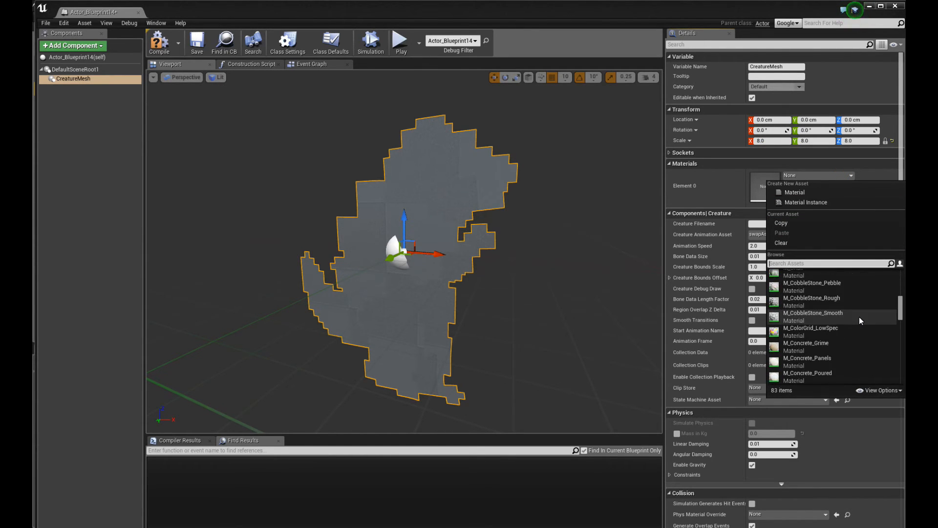
scroll("down", 3)
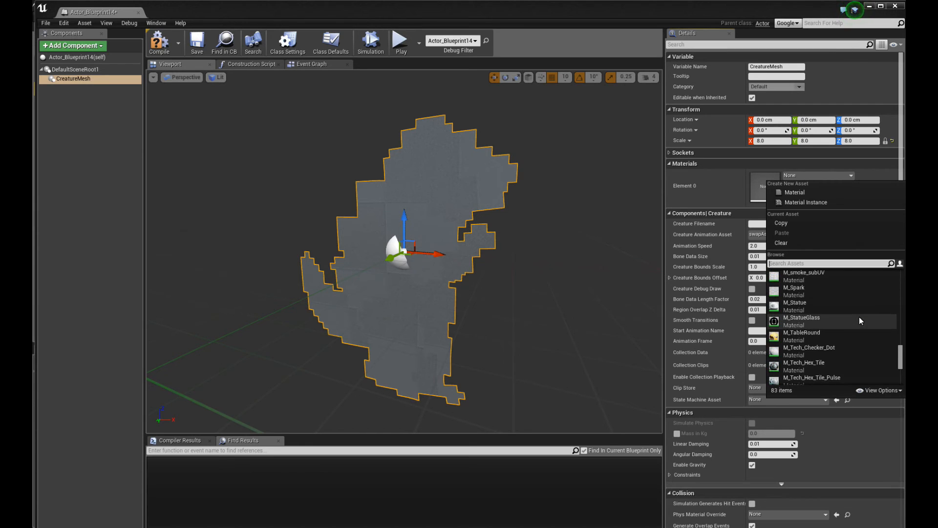
left_click(820, 358)
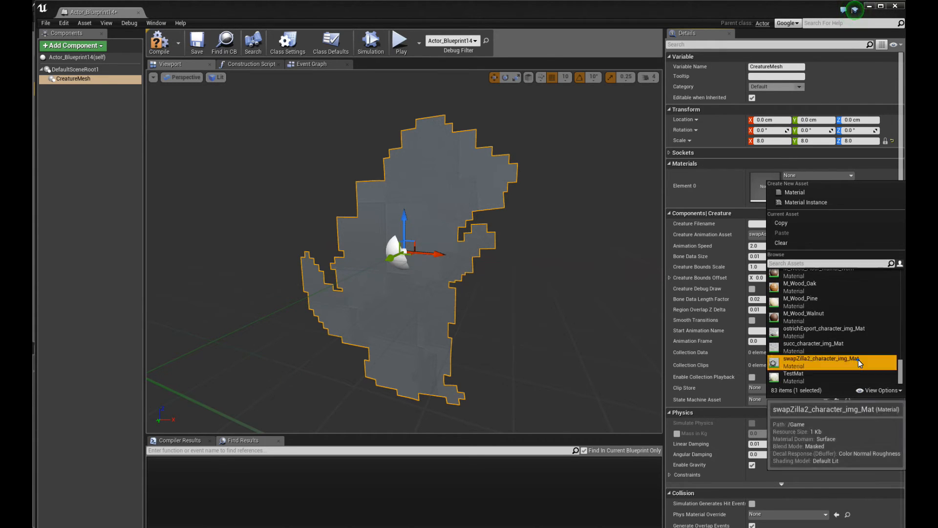
left_click(821, 358)
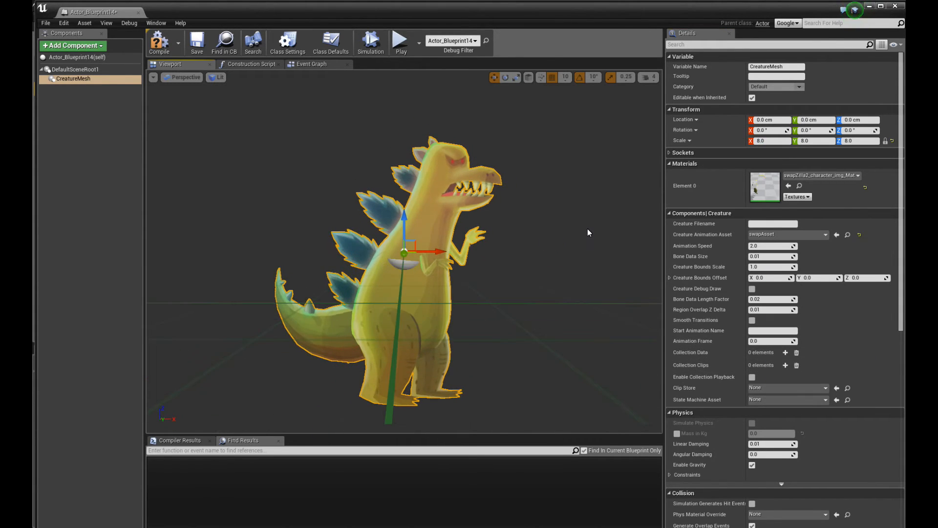
left_click(196, 43)
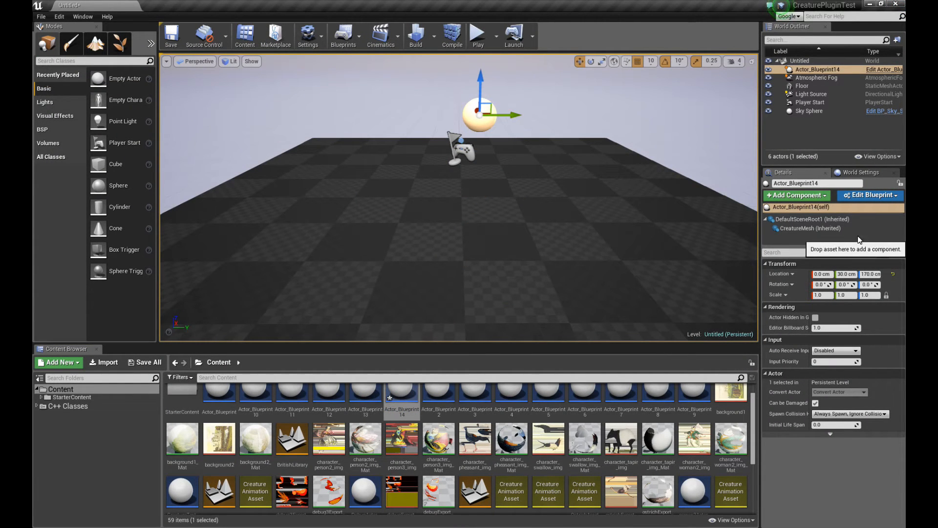
Inspect Actor_Blueprint14's root component and Event Graph, then search Modes for 'came'.
left_click(800, 219)
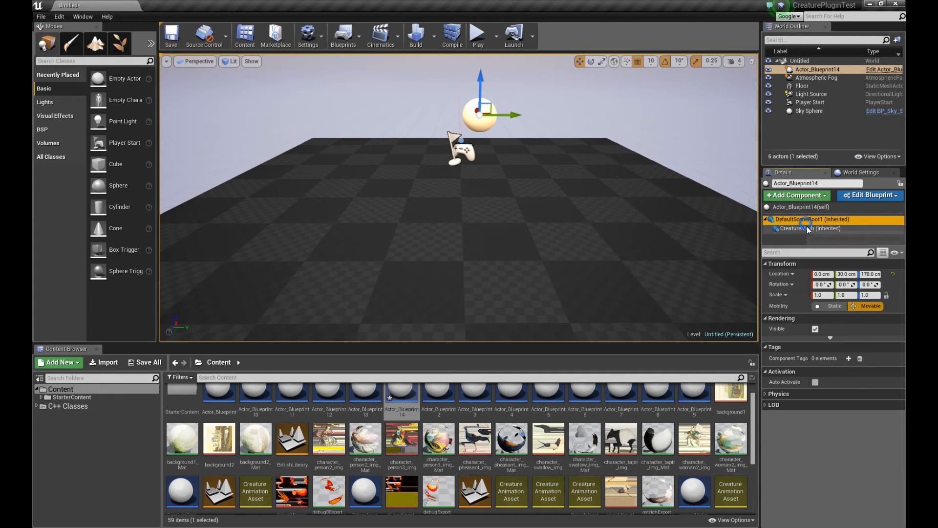
left_click(866, 195)
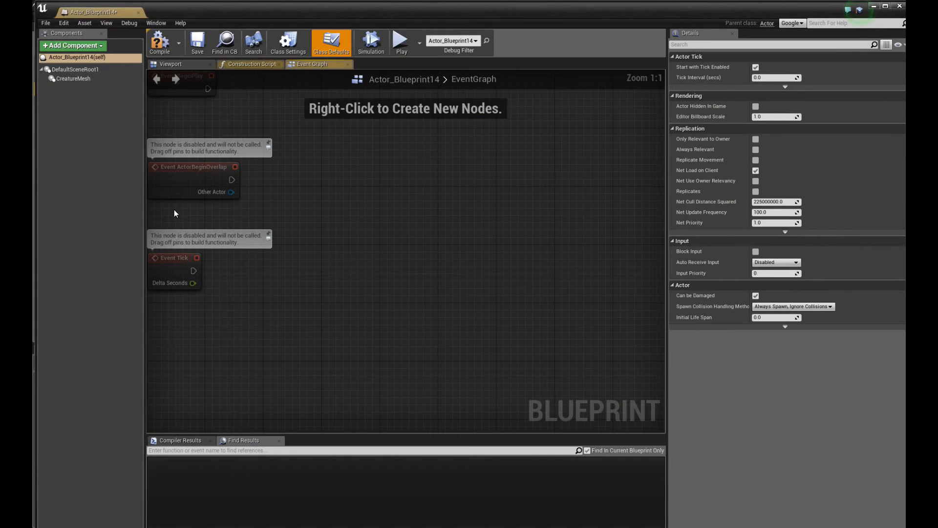
left_click(170, 64)
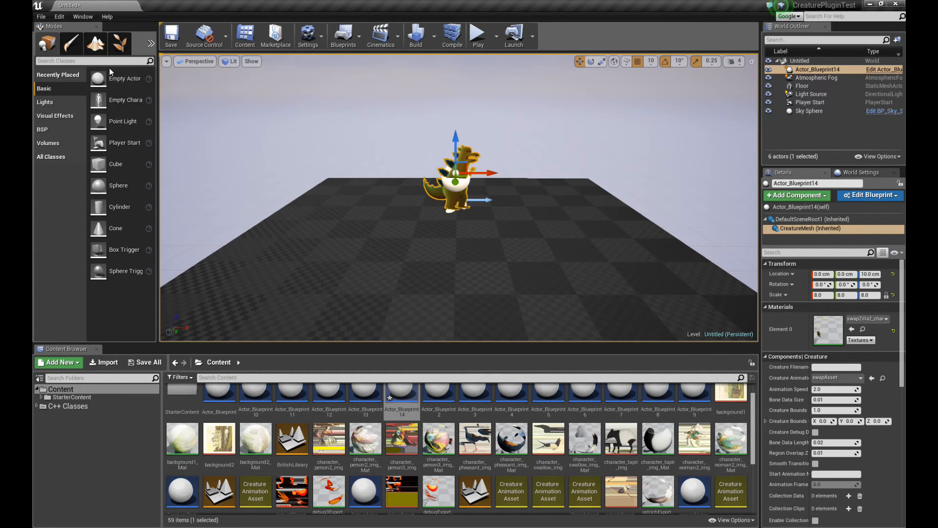
type("camera")
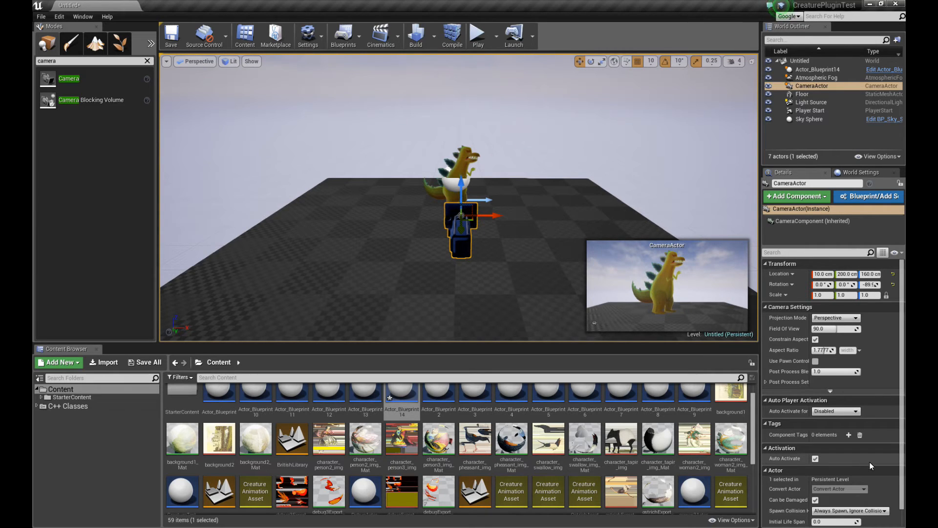
Set the camera actor's Auto Activate for Player to Player 0.
scroll("down", 3)
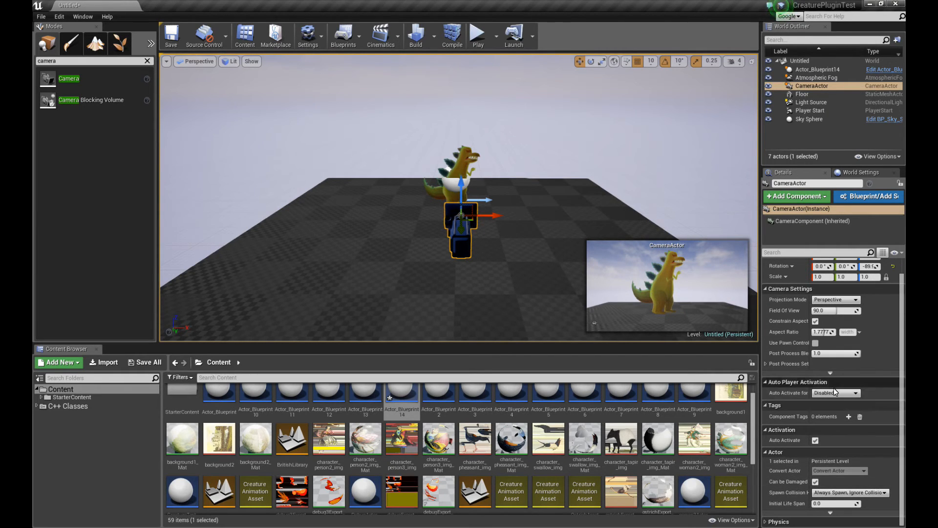
left_click(855, 392)
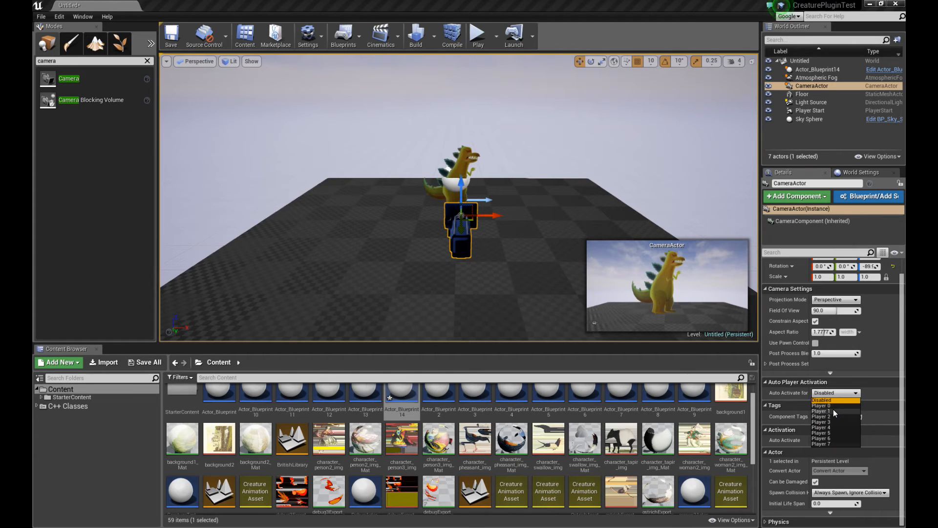
left_click(818, 406)
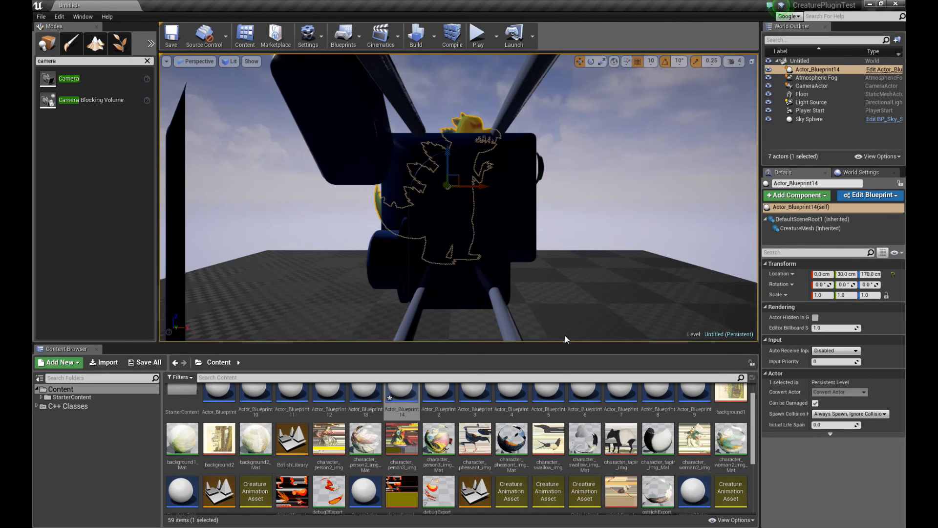
Reopen swapZilla2_character_img_Mat from the Content Browser and view its Shading Model options.
scroll("down", 3)
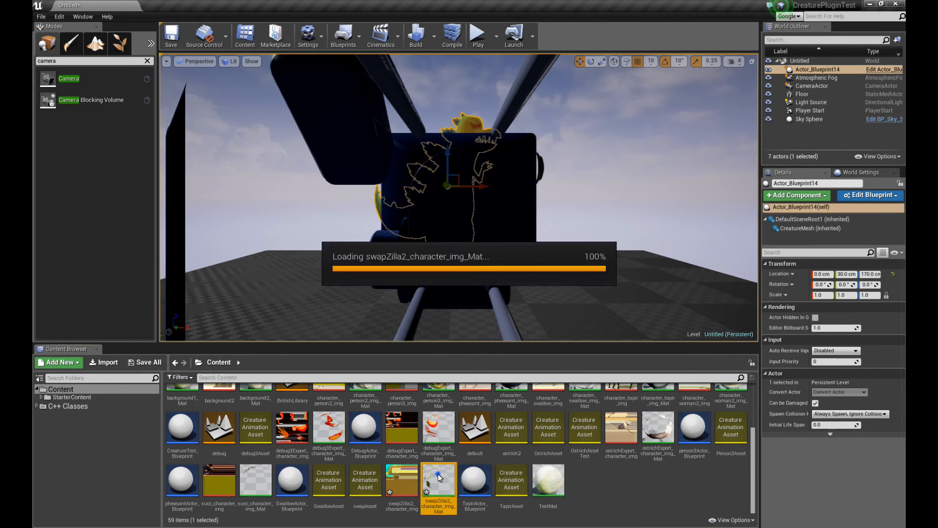
double_click(439, 476)
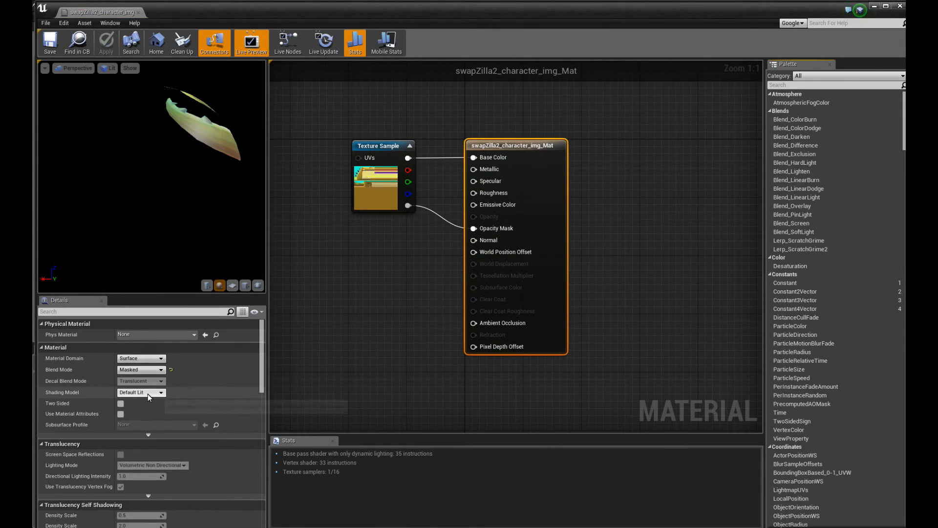
left_click(142, 391)
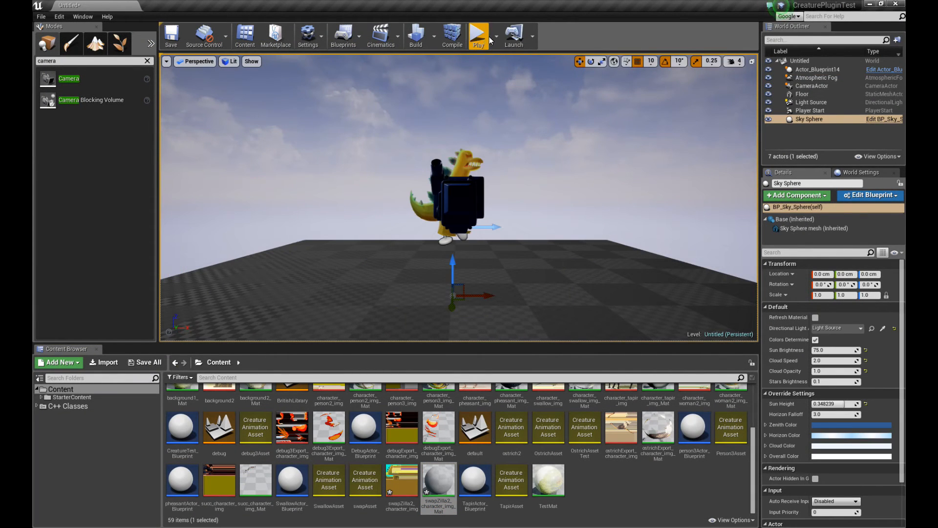
Play and stop the level, select the floor and player start, then play again.
left_click(478, 34)
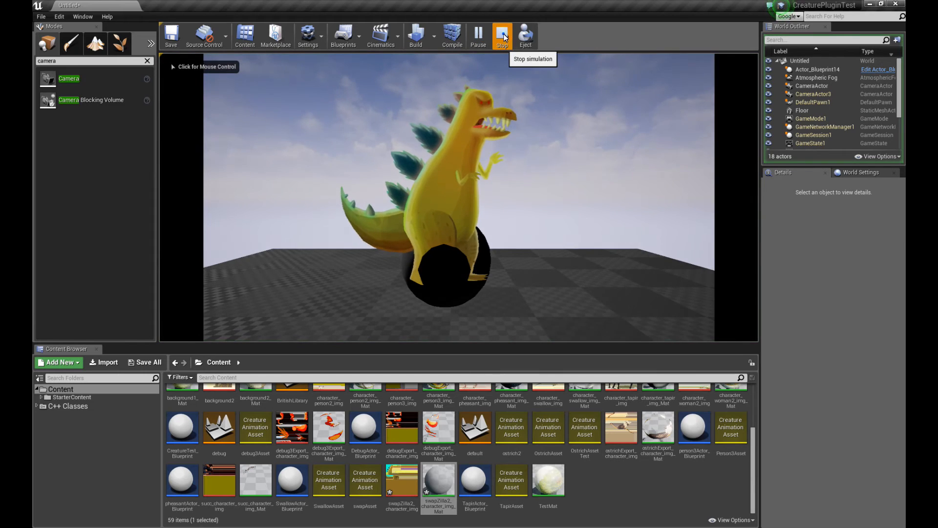
left_click(501, 33)
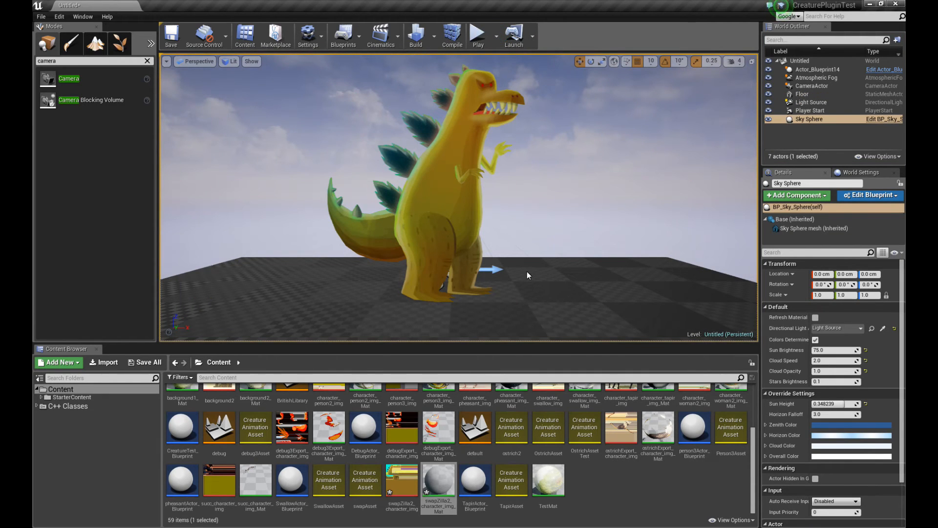
left_click(801, 94)
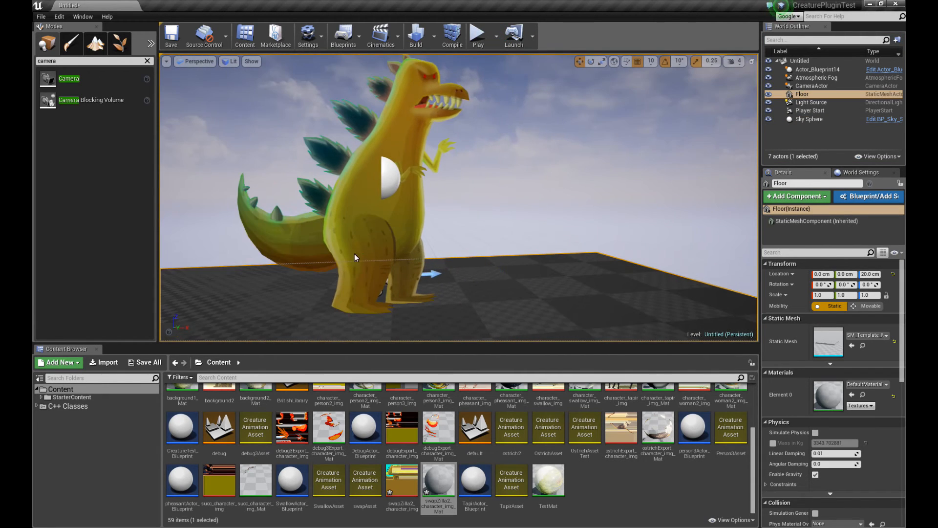
left_click(811, 110)
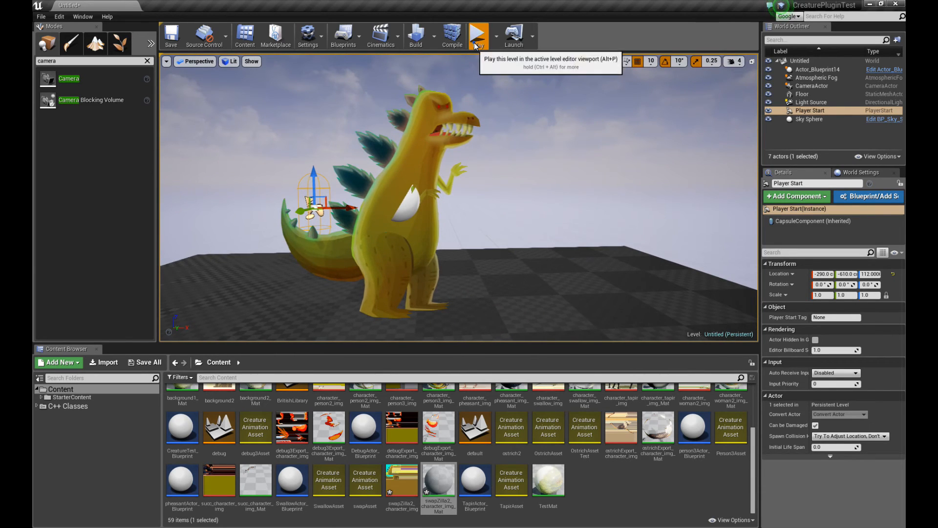
left_click(478, 35)
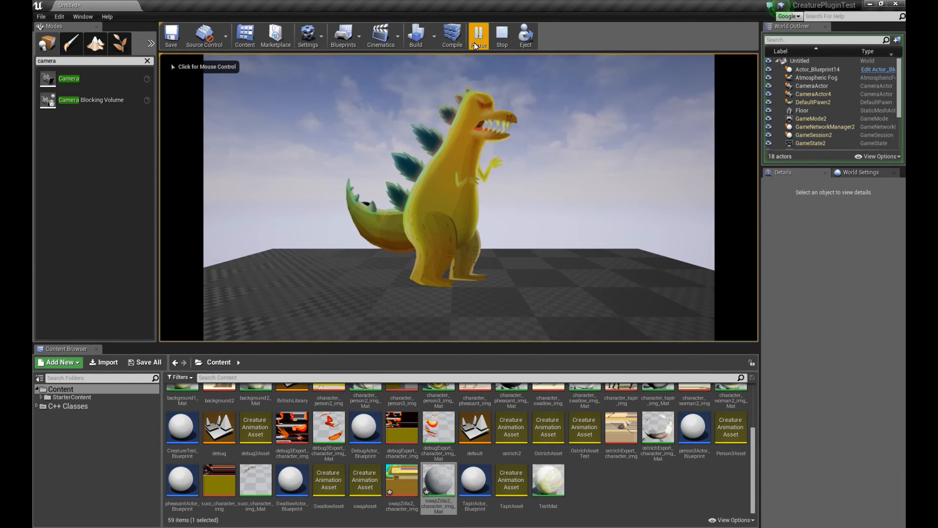
Stop the play session and launch the Creature program.
left_click(501, 35)
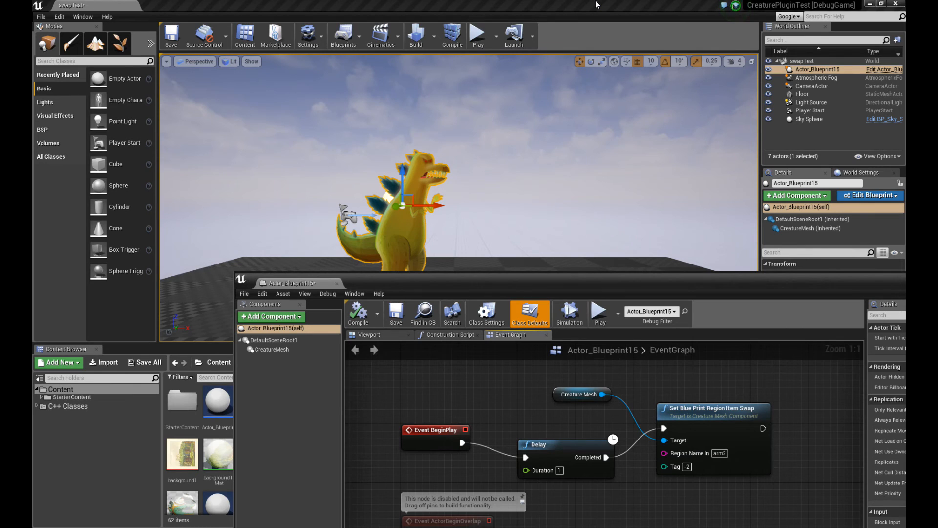
mouse_move(508, 183)
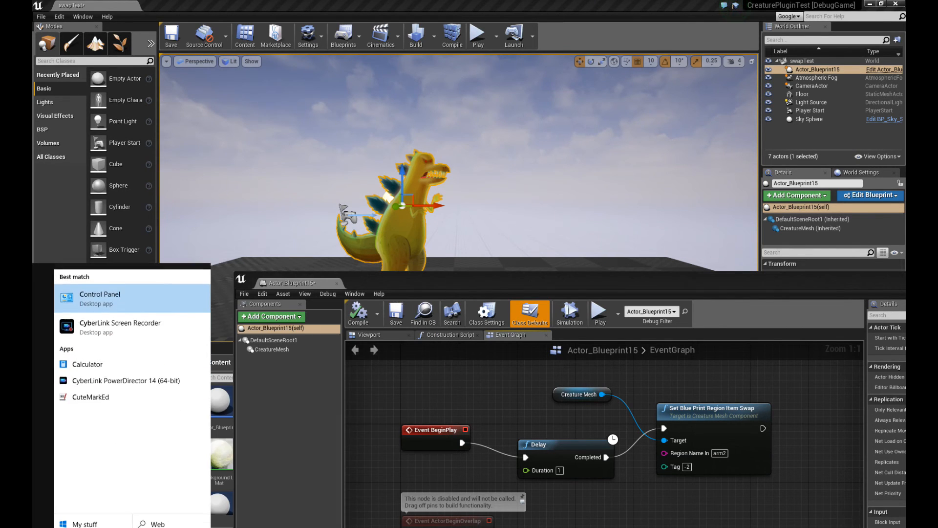
left_click(579, 292)
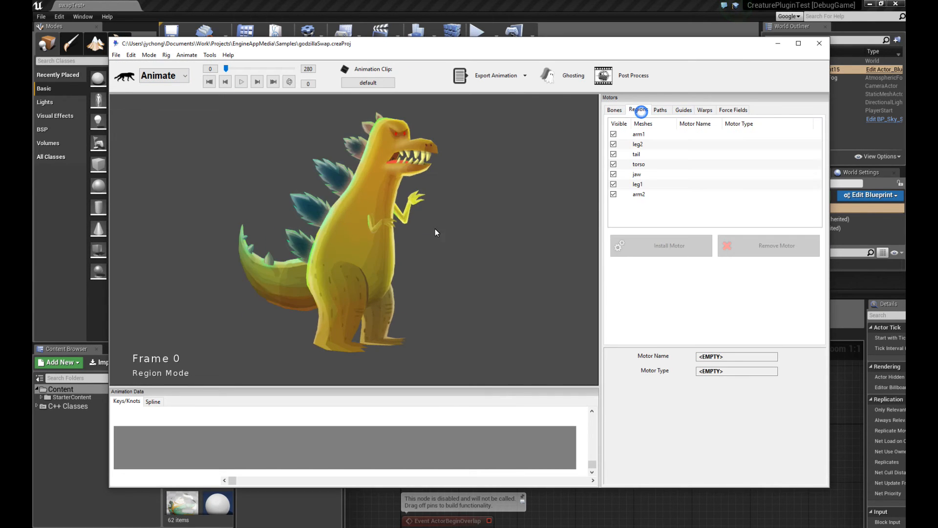
Check arm2's sprite tags in Sprite Manager (yellow -1, orange -2, purple -3), then close Creature.
left_click(776, 300)
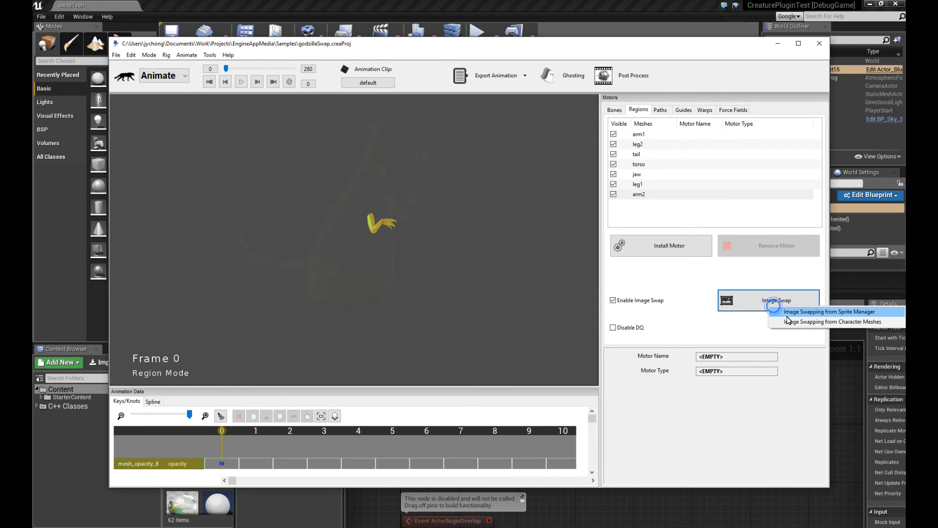
left_click(829, 311)
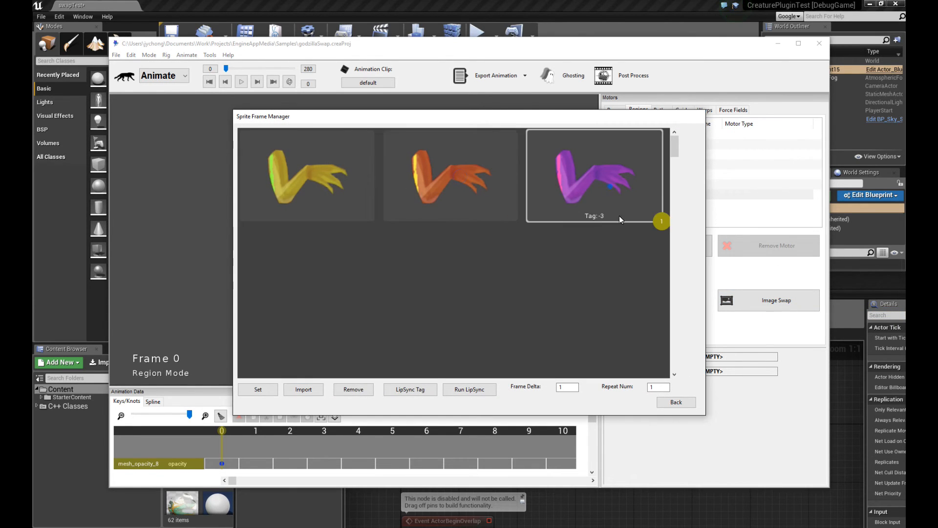
left_click(307, 175)
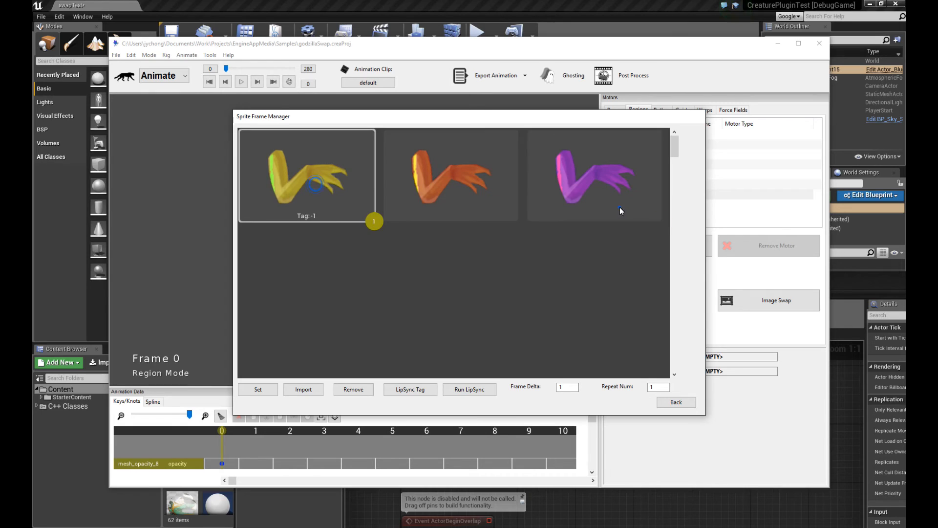
left_click(594, 175)
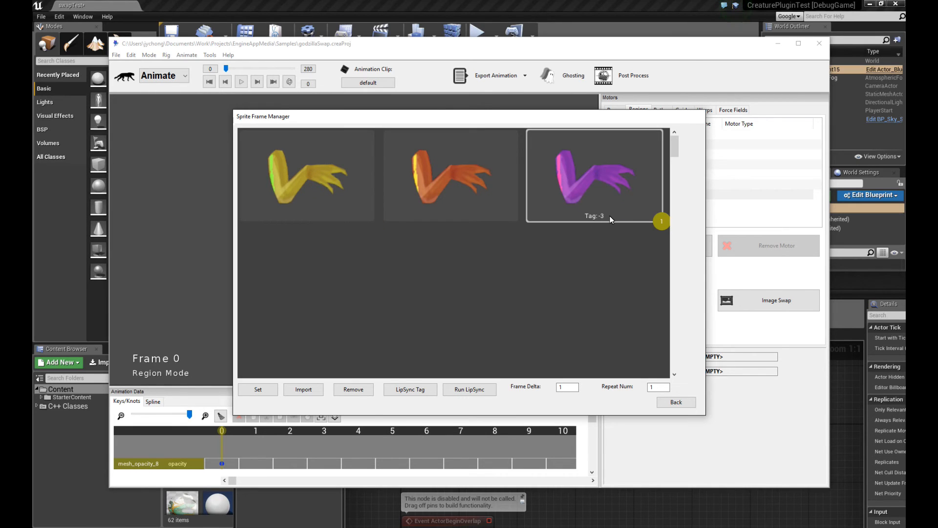
left_click(450, 175)
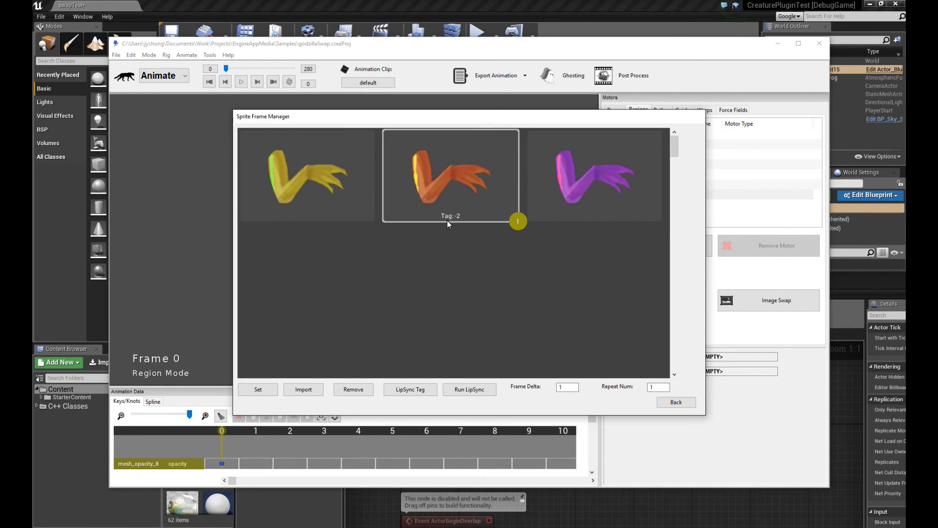
left_click(595, 175)
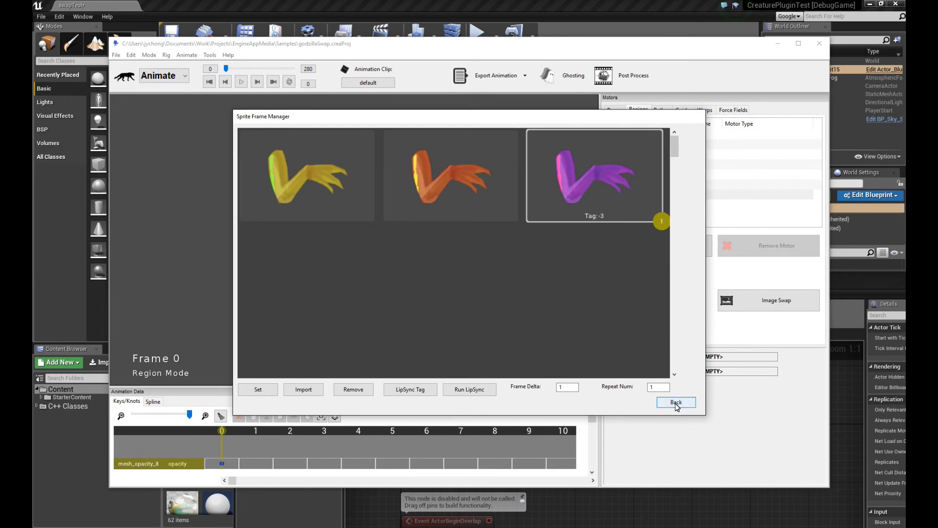
left_click(675, 402)
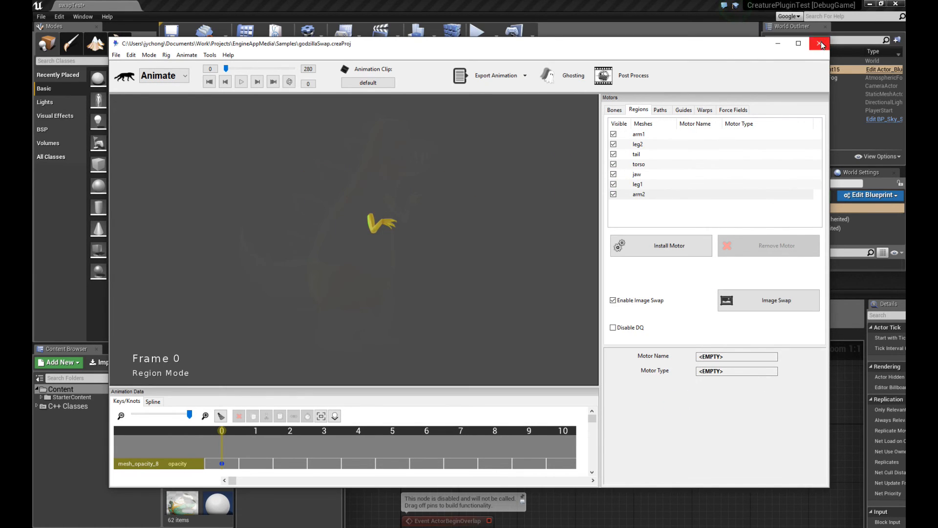
left_click(820, 43)
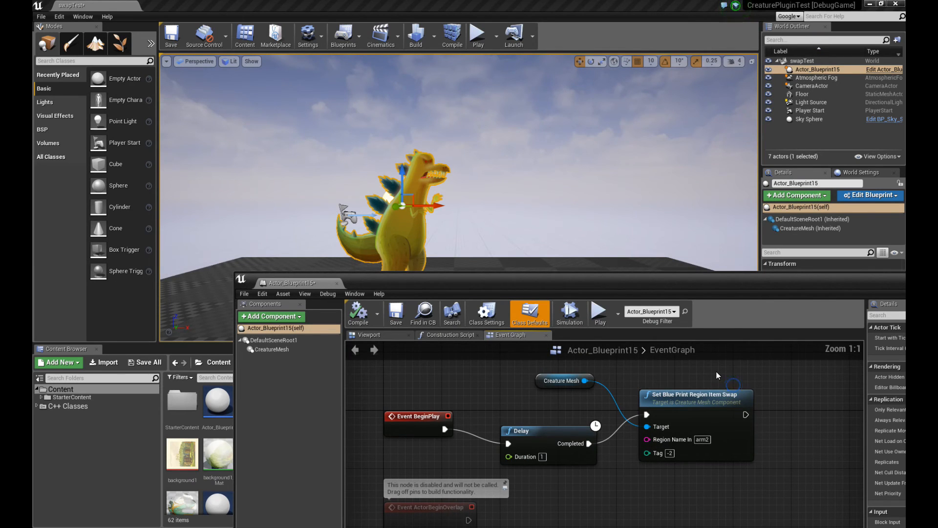
mouse_move(712, 396)
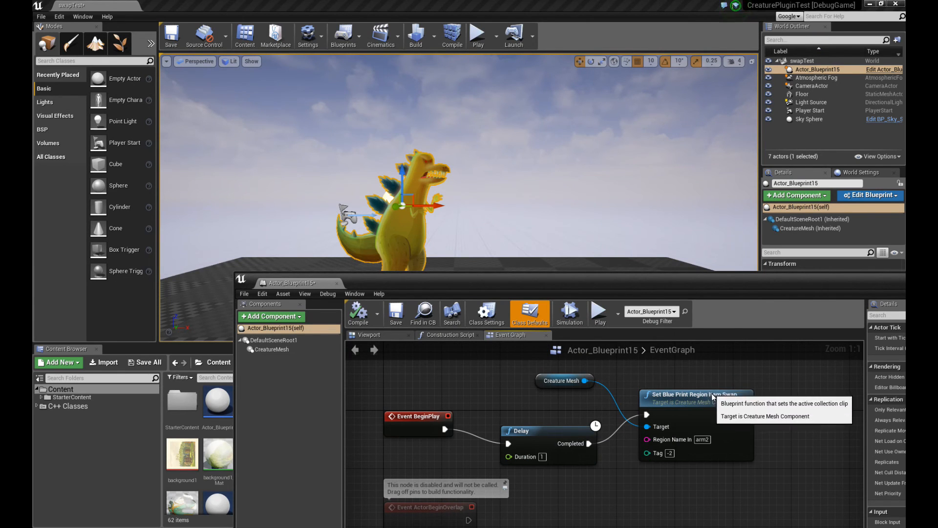
Change the Set Blue Print Region Item Swap node's Tag to -3 and test-run the level.
left_click(694, 394)
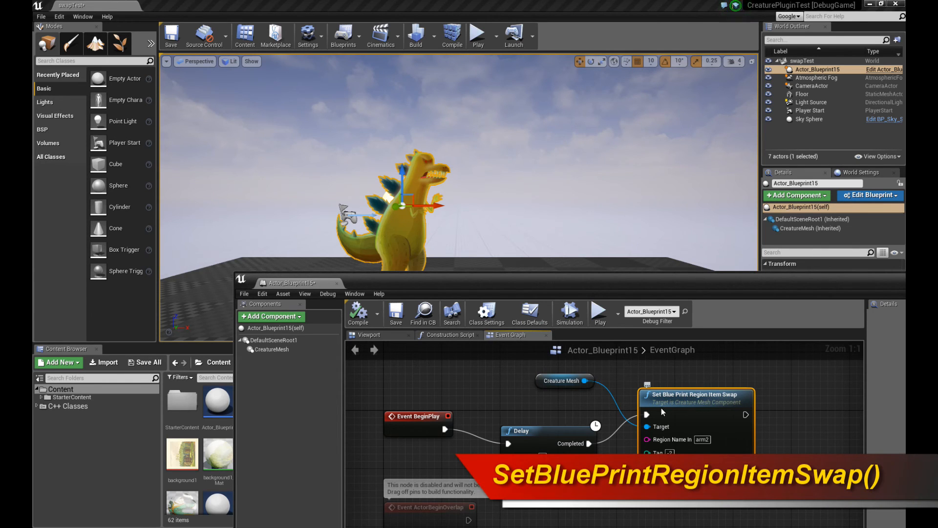
mouse_move(426, 424)
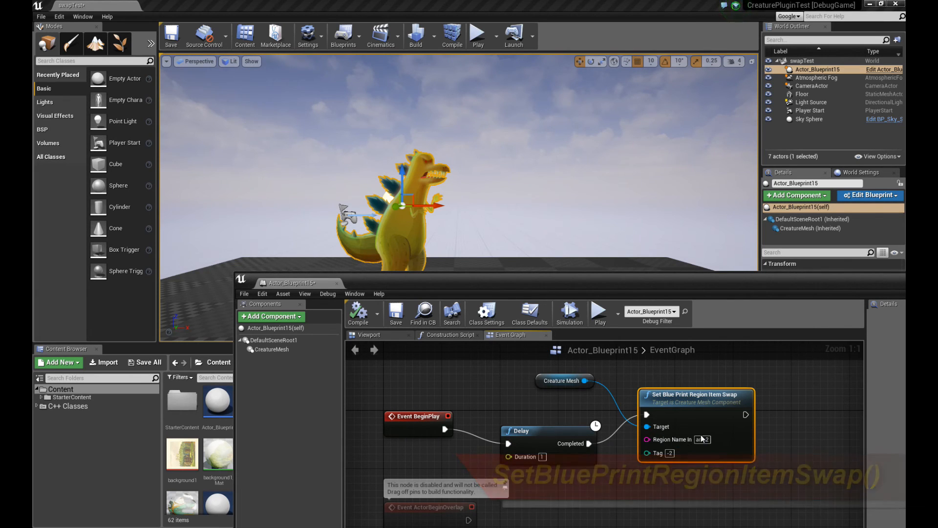
mouse_move(673, 458)
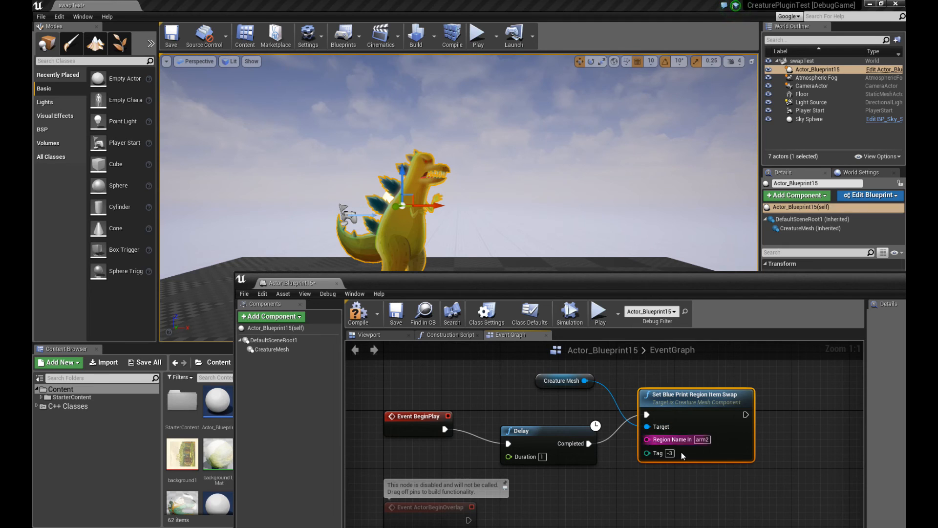
mouse_move(599, 312)
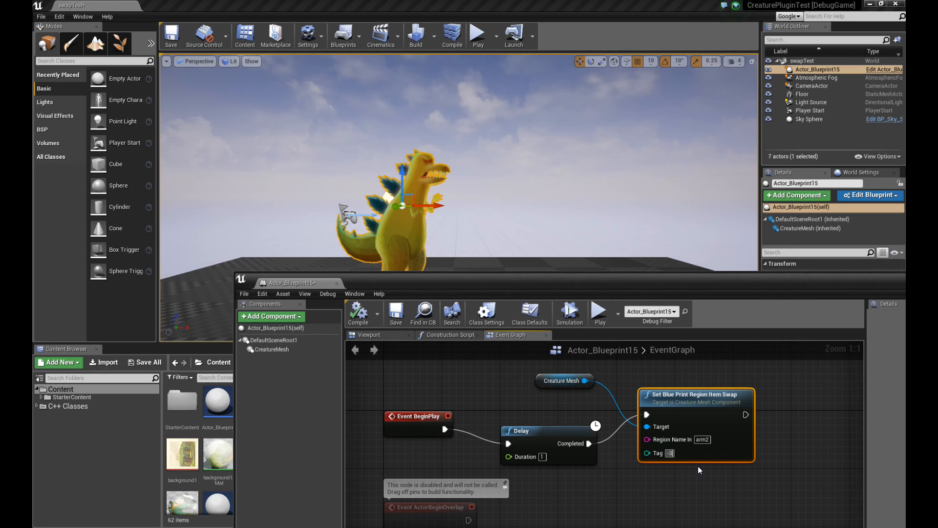
left_click(569, 311)
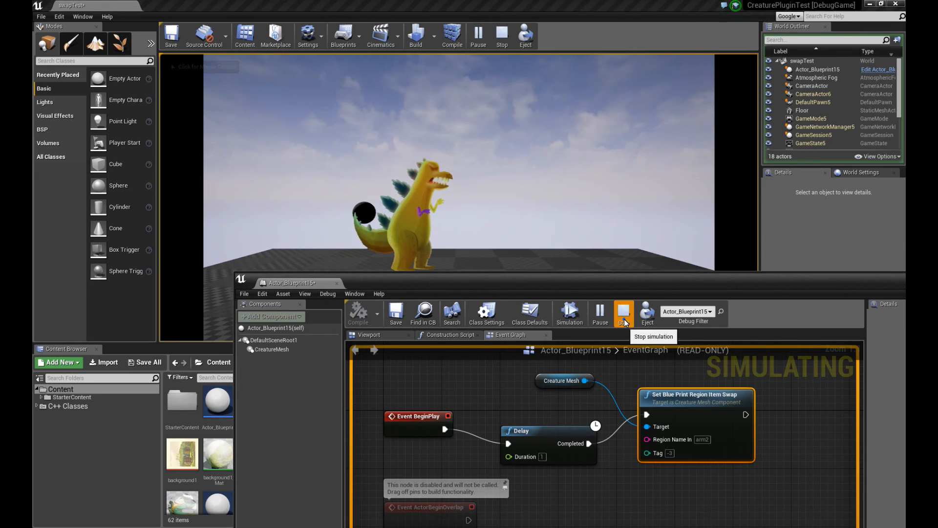
left_click(623, 313)
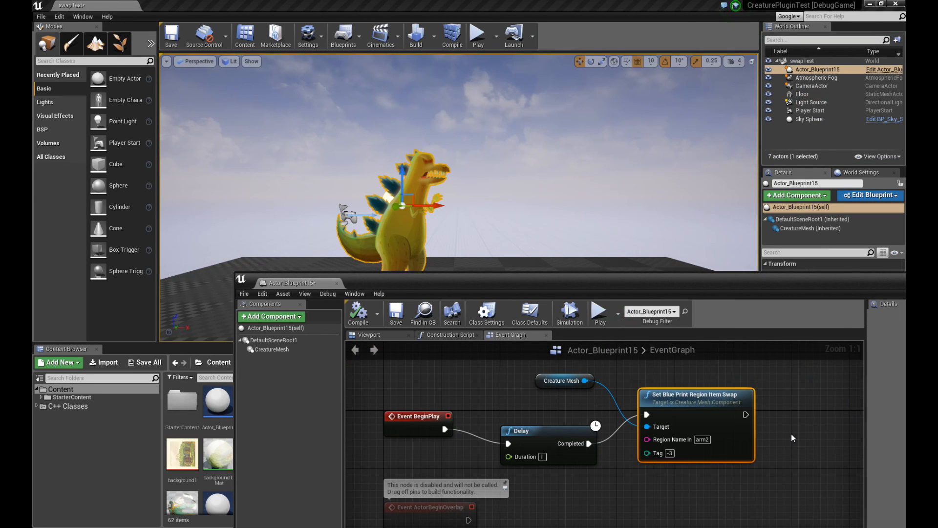
Add a Set Blue Print Use Anchor Points node with Flag In ticked, then run the simulation.
scroll("down", 3)
type("setblue")
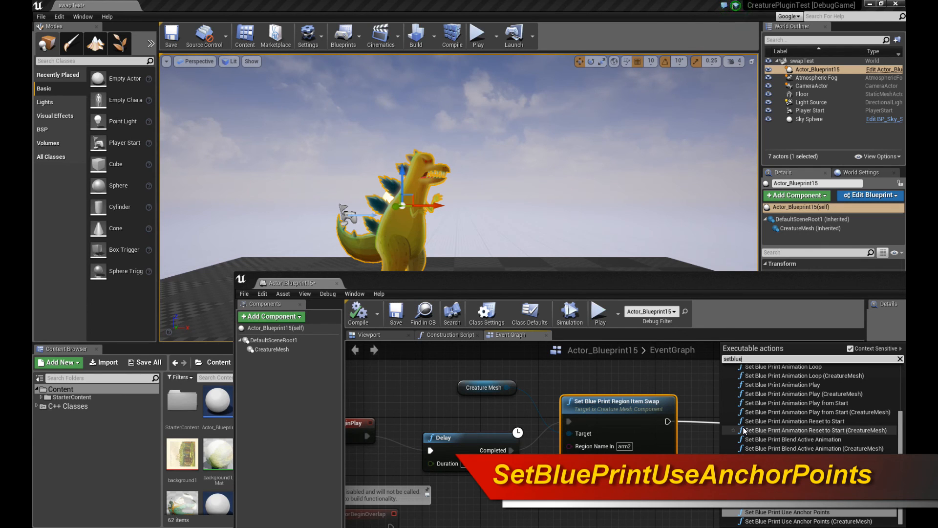
left_click(787, 512)
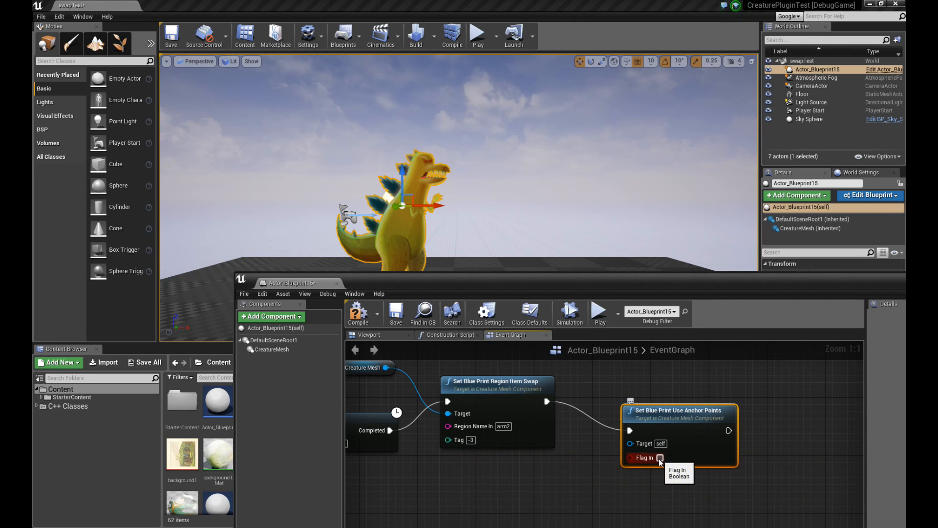
left_click(658, 458)
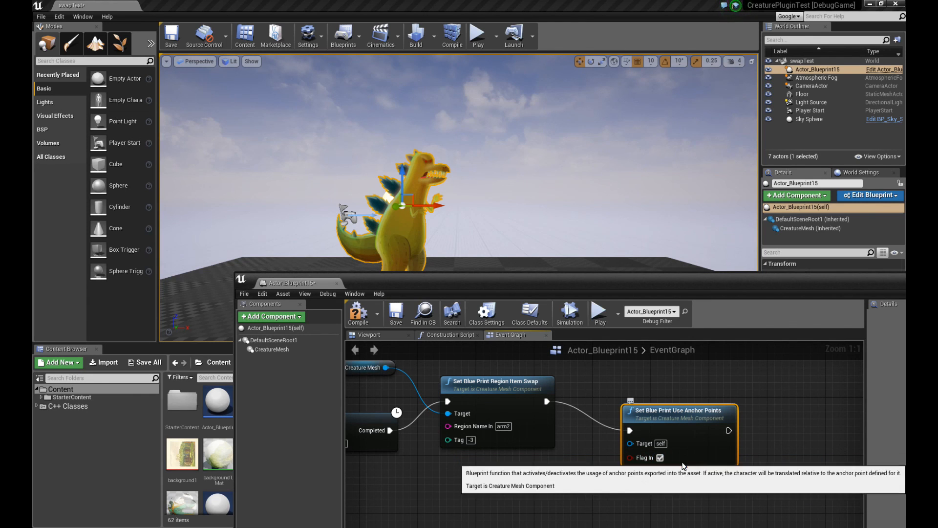
mouse_move(770, 464)
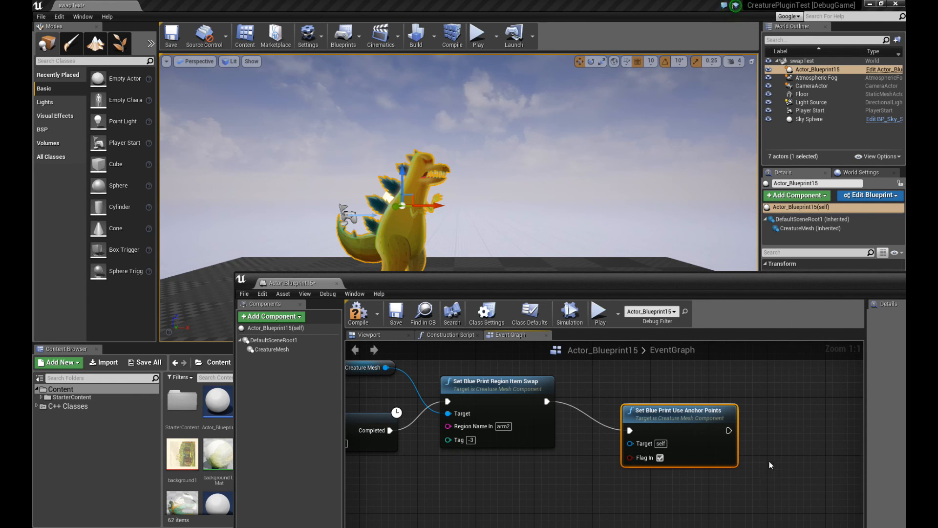
mouse_move(659, 458)
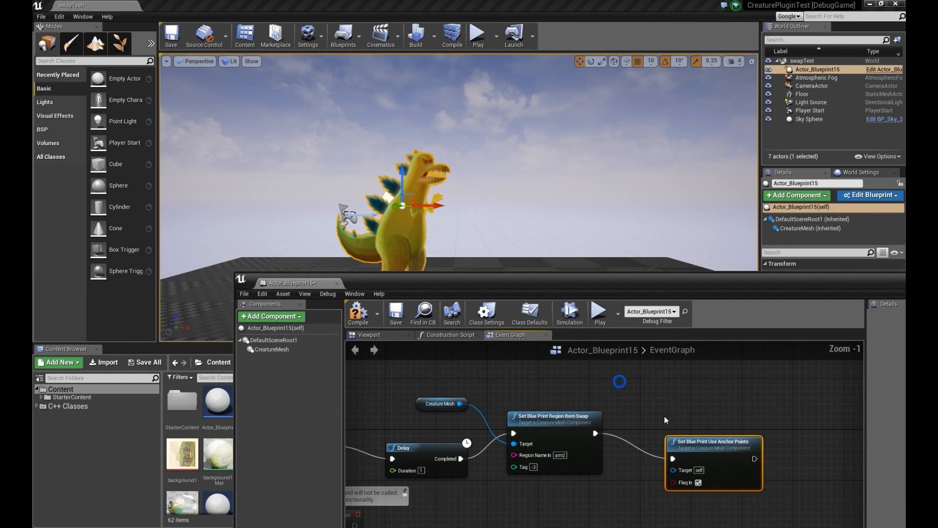
left_click(598, 313)
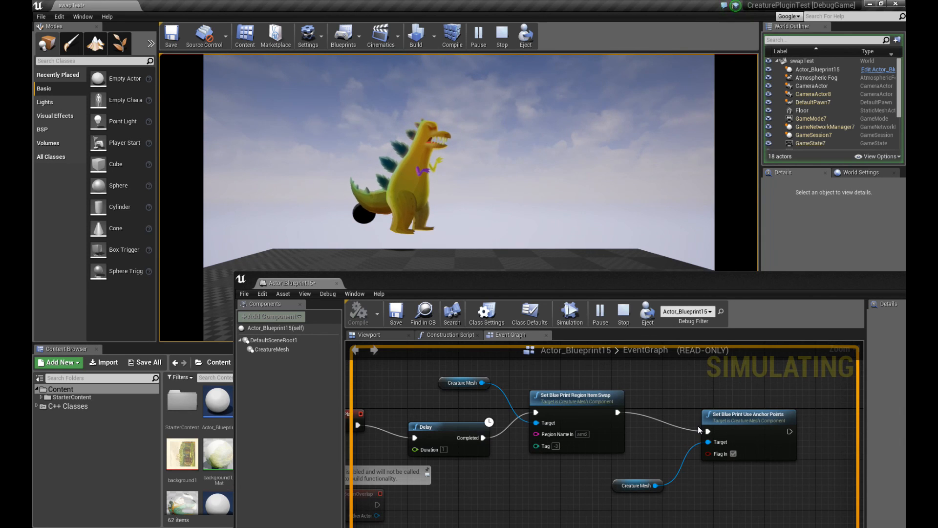
mouse_move(624, 418)
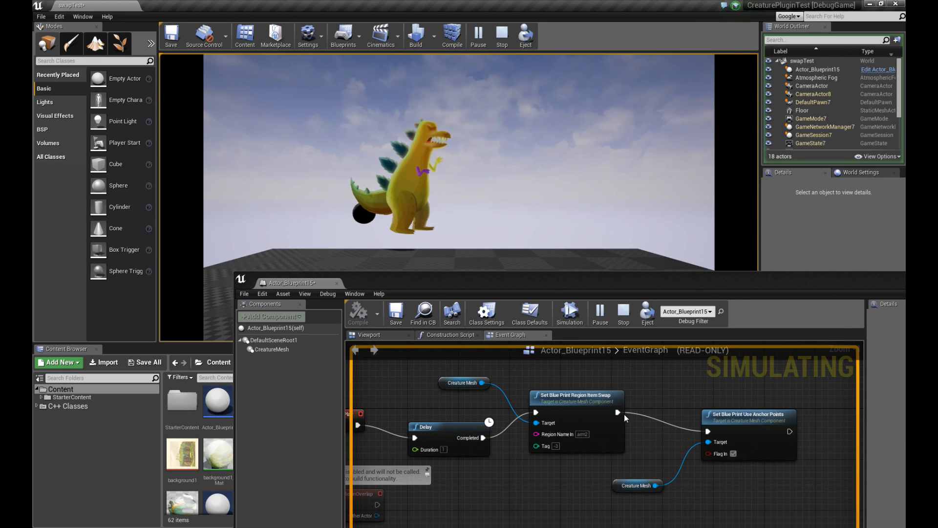